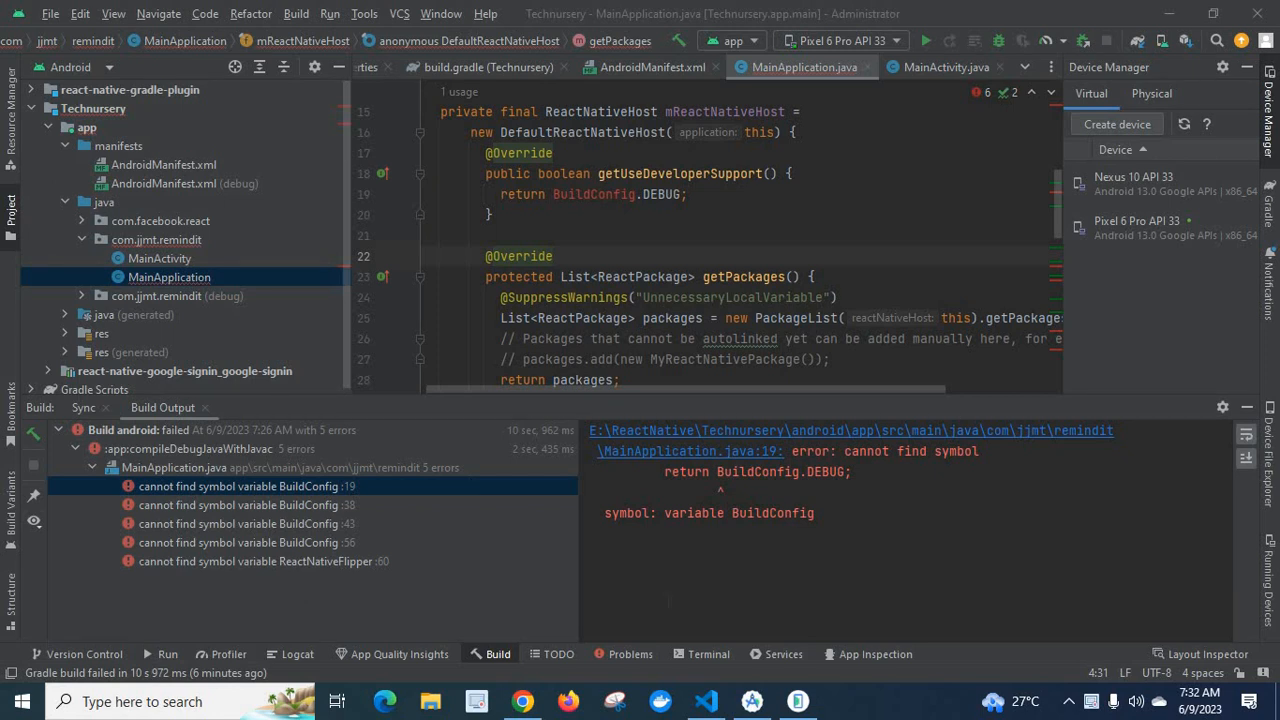
# Check package.json, re-sync Gradle and run 'app' on the Pixel 6 Pro API 33 emulator, reproducing the five errors
pyautogui.click(704, 700)
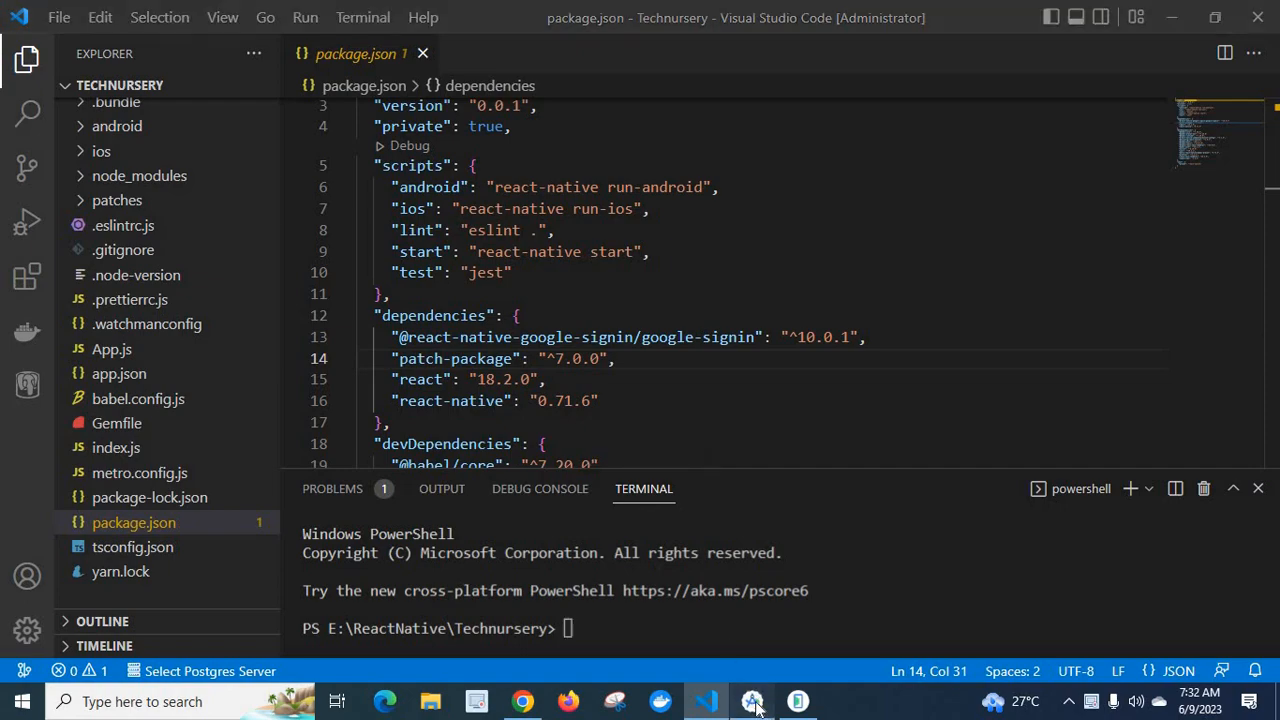
pyautogui.click(752, 700)
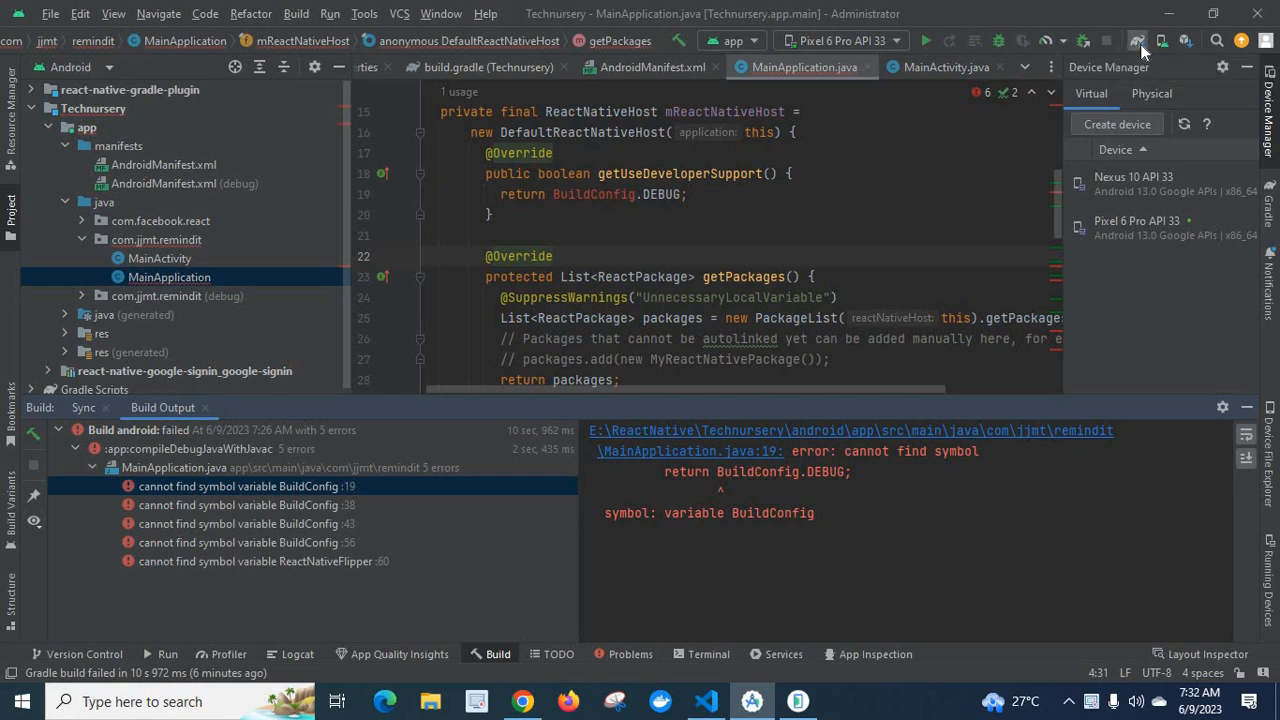
pyautogui.click(1136, 40)
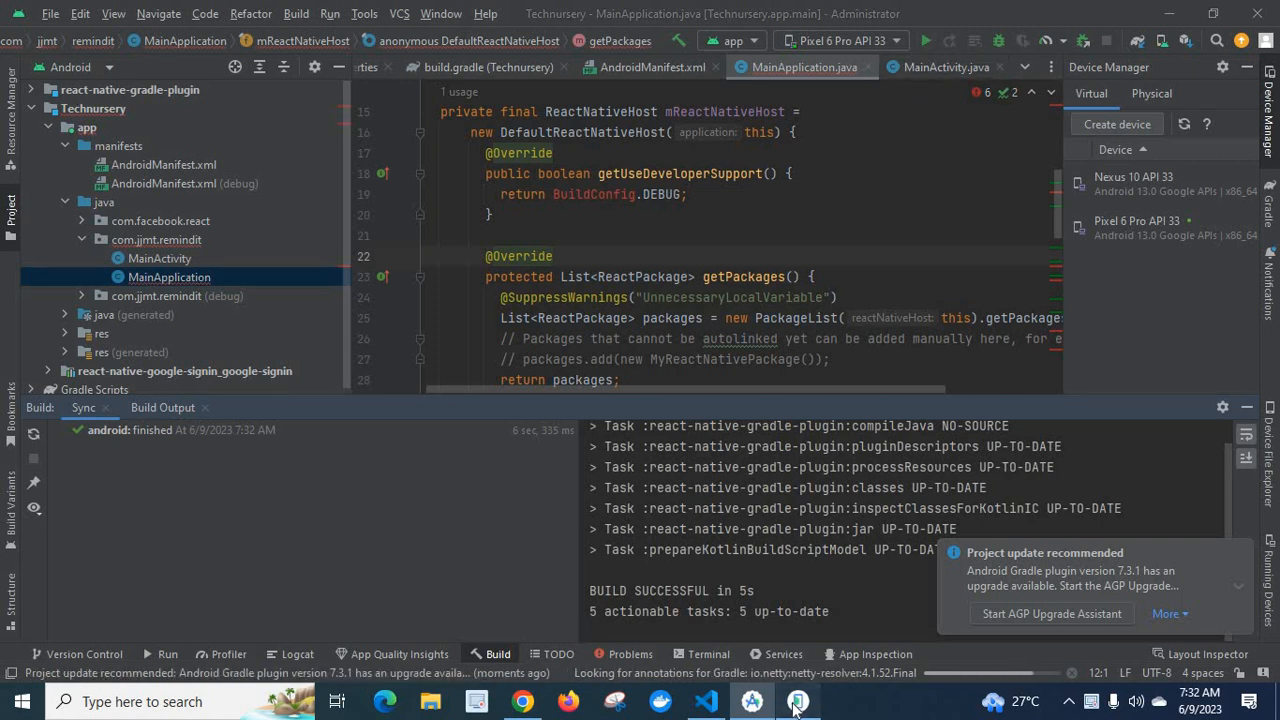
pyautogui.click(924, 40)
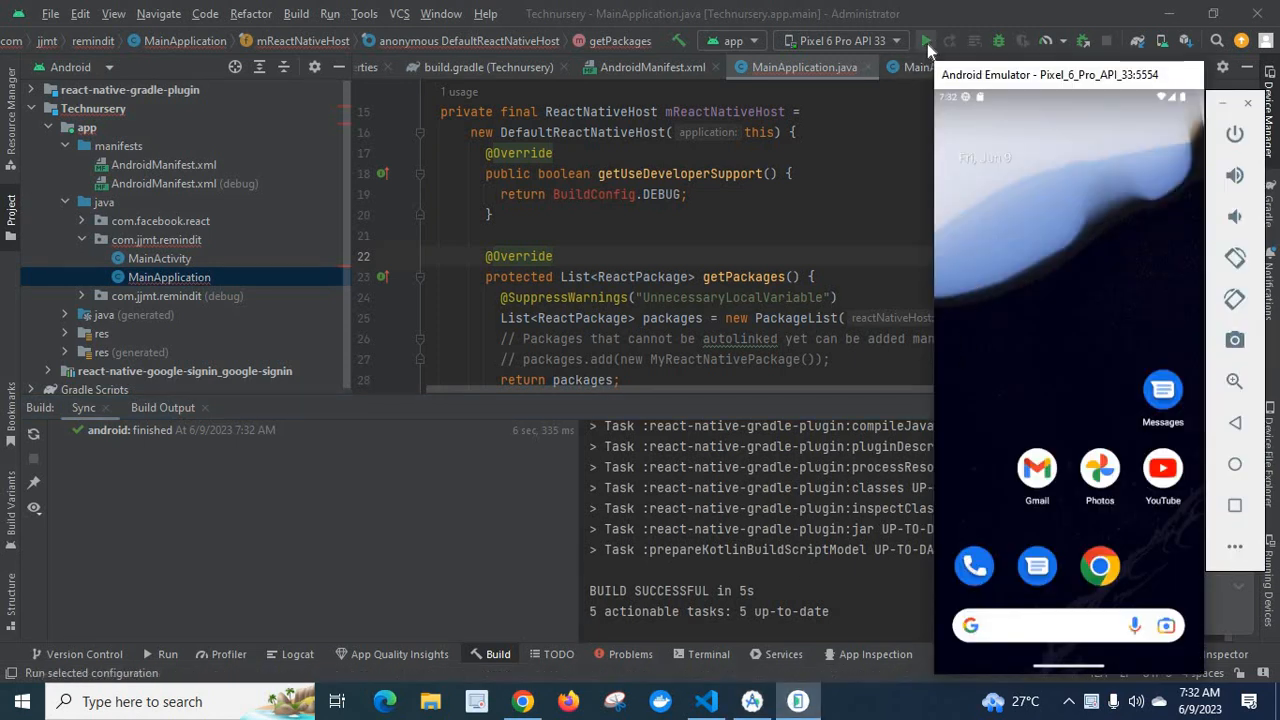
pyautogui.click(924, 40)
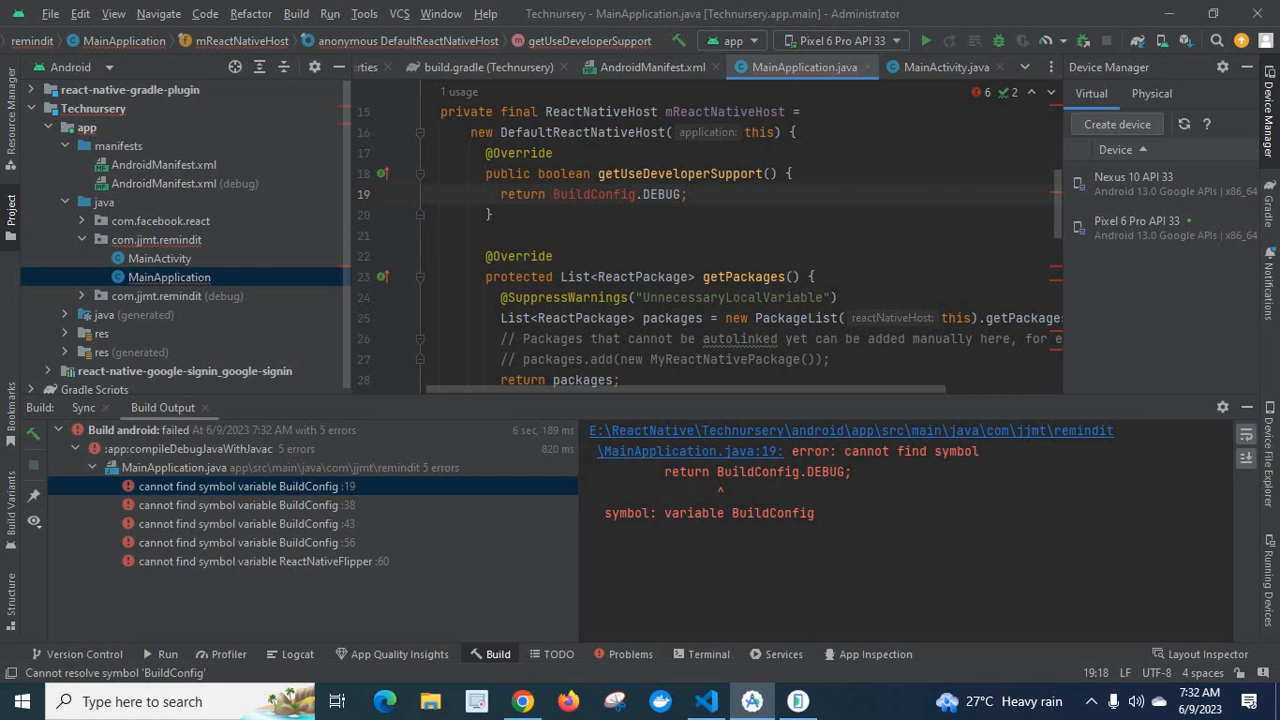
pyautogui.click(552, 194)
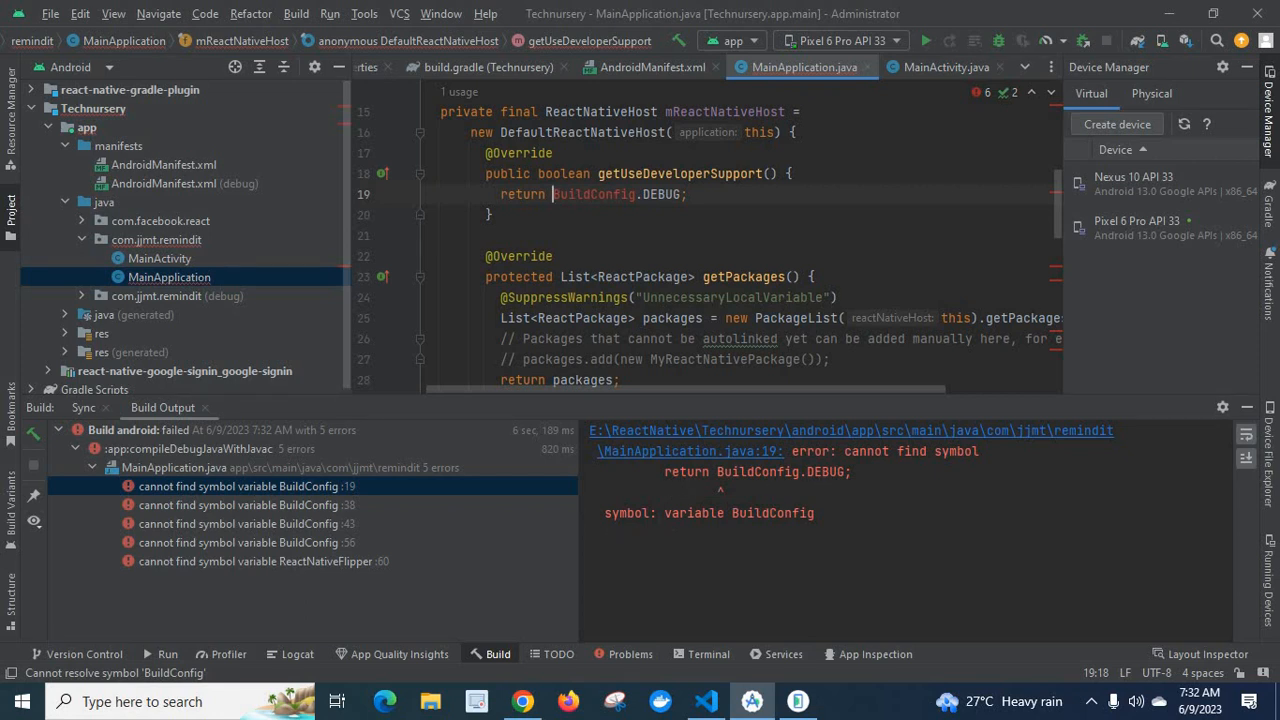
pyautogui.moveTo(164, 486)
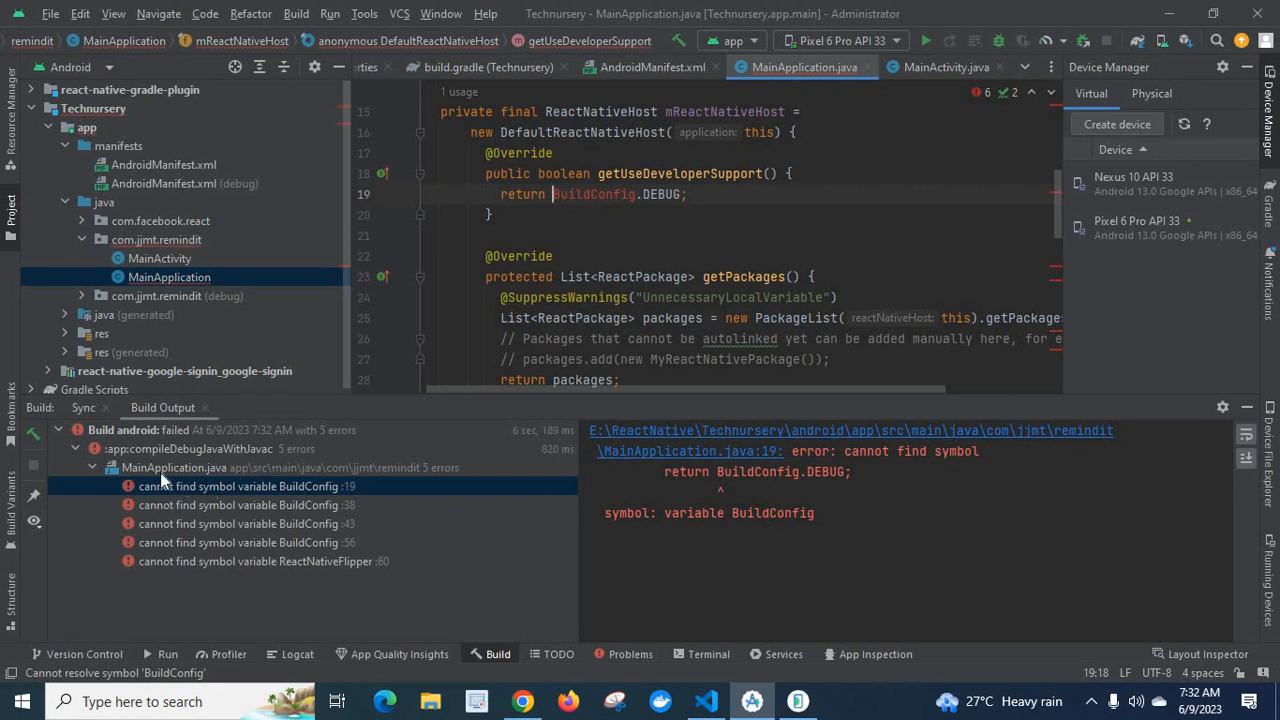
pyautogui.moveTo(238, 490)
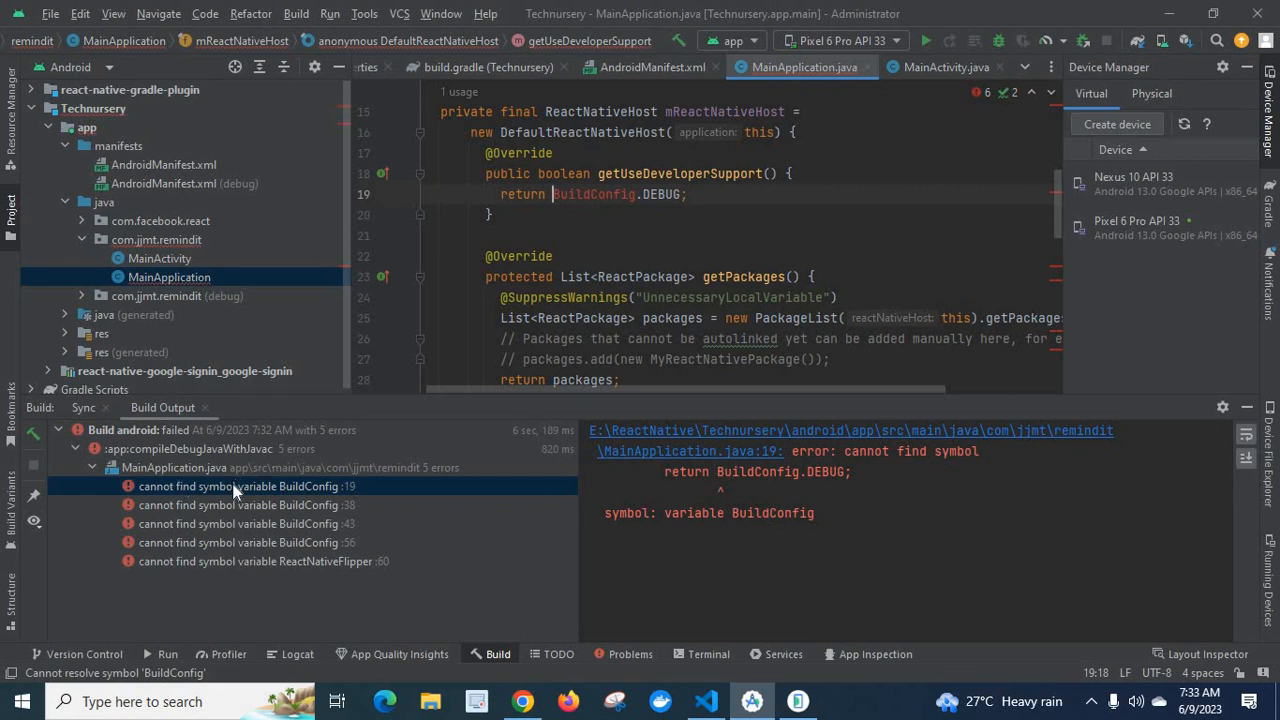
pyautogui.moveTo(190, 516)
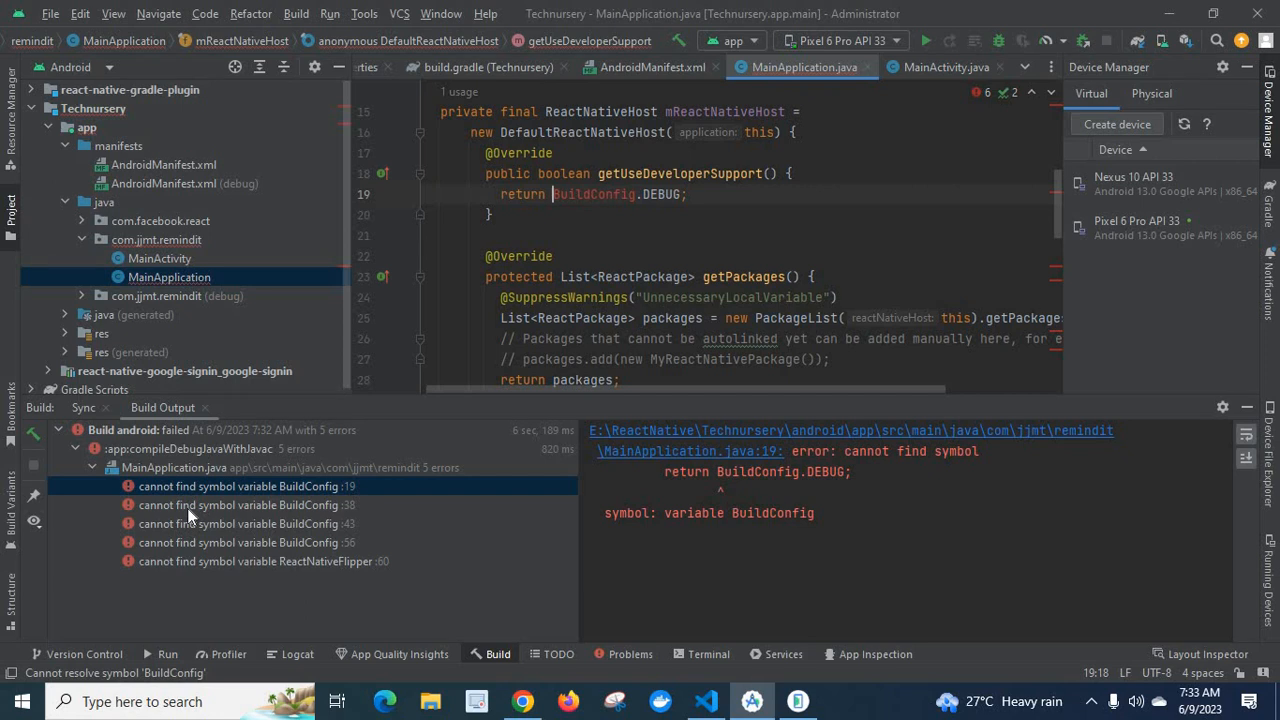
pyautogui.click(244, 504)
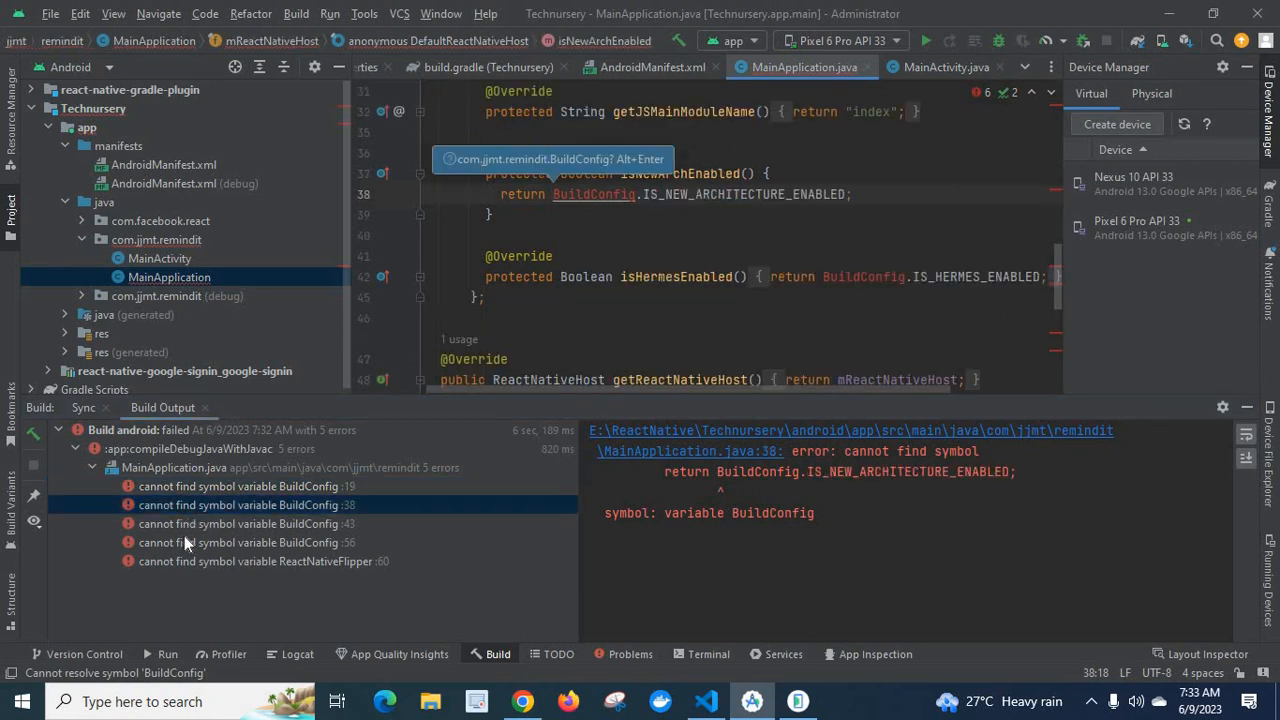
pyautogui.click(240, 524)
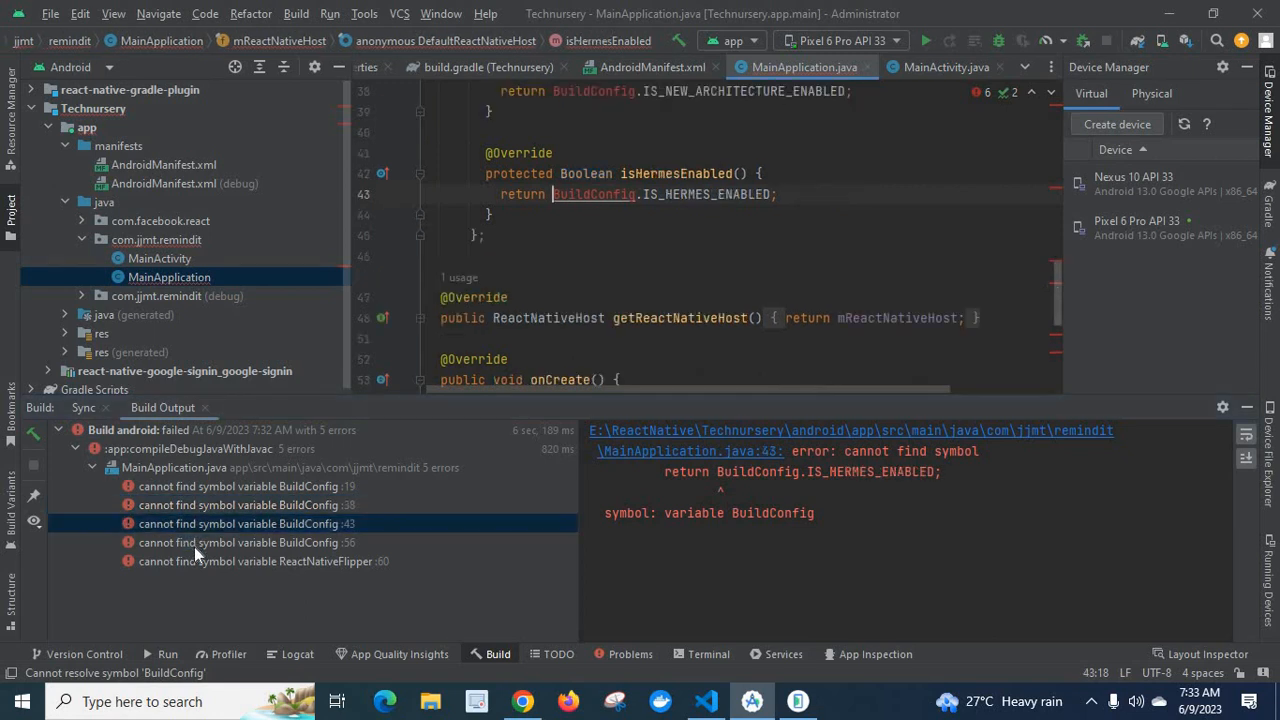
pyautogui.click(240, 542)
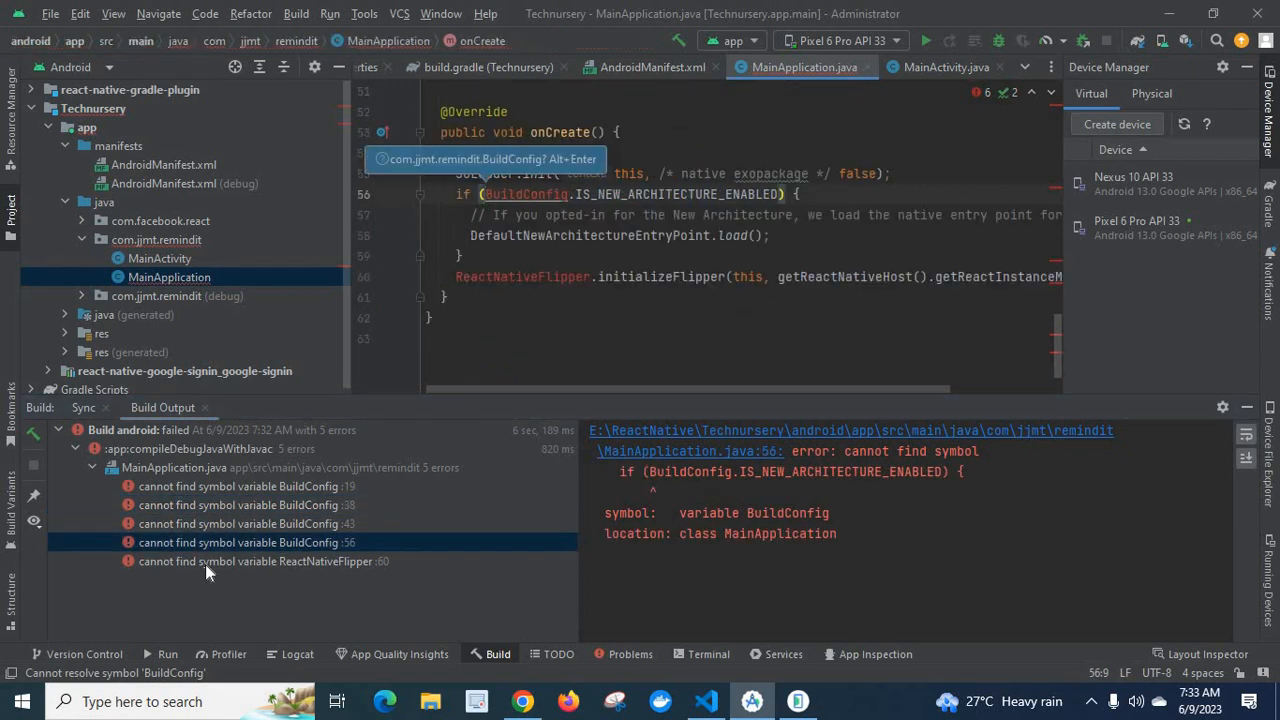
pyautogui.click(256, 560)
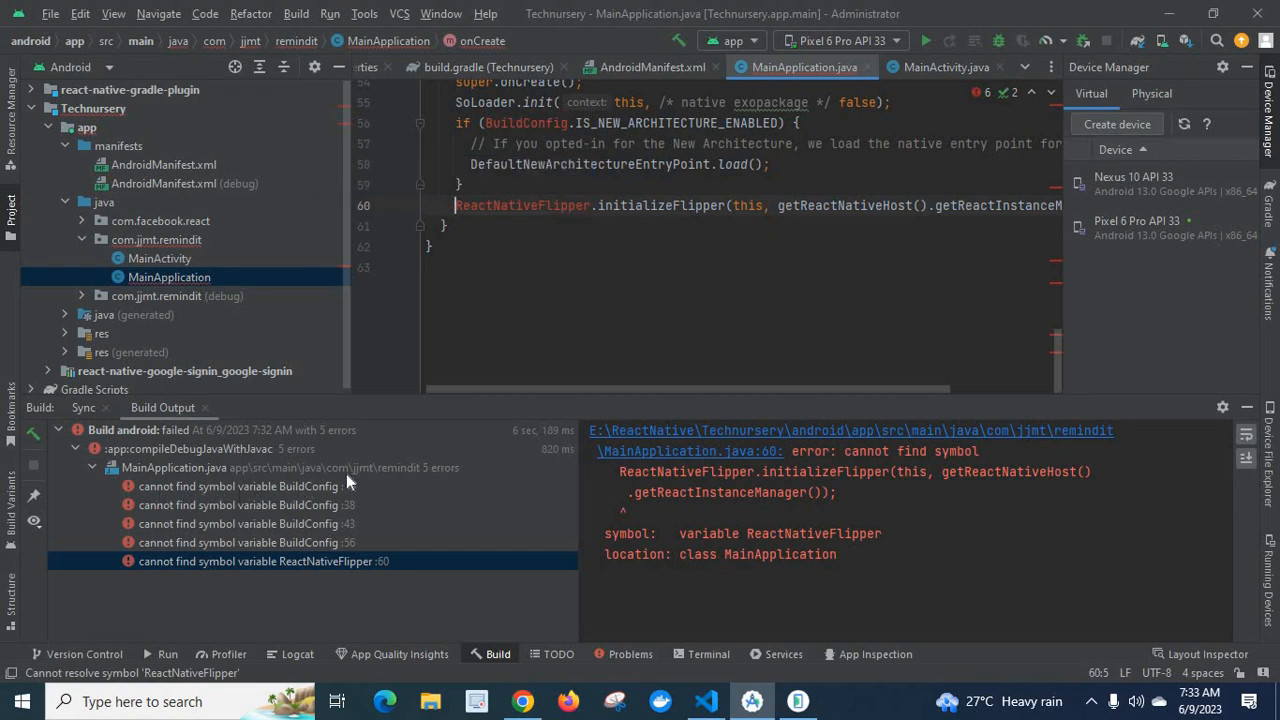
pyautogui.moveTo(310, 560)
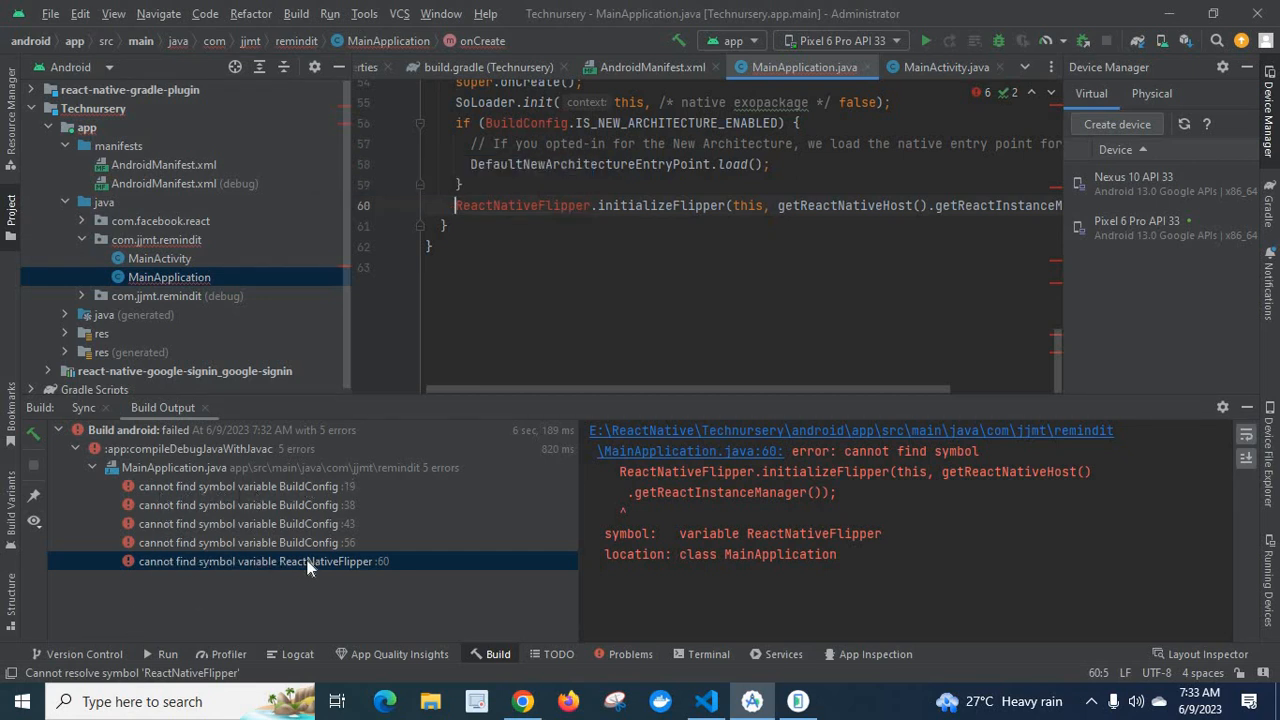
pyautogui.moveTo(444, 504)
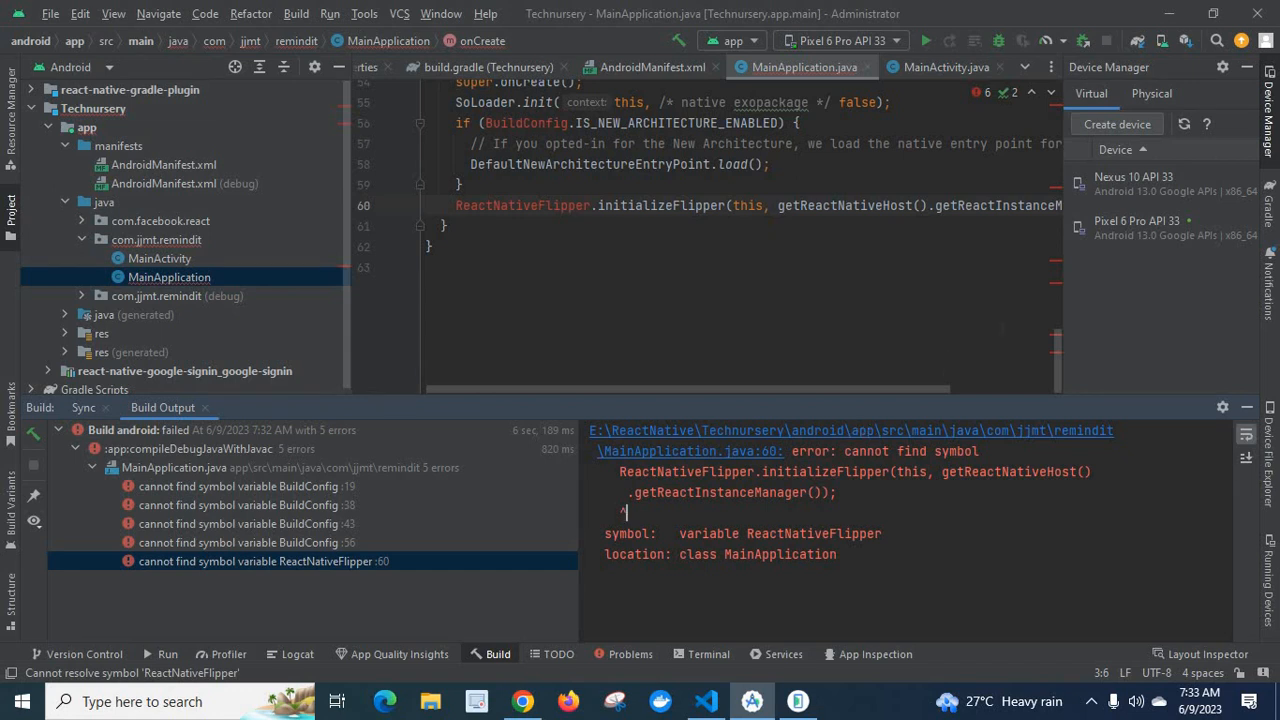
pyautogui.moveTo(1064, 370)
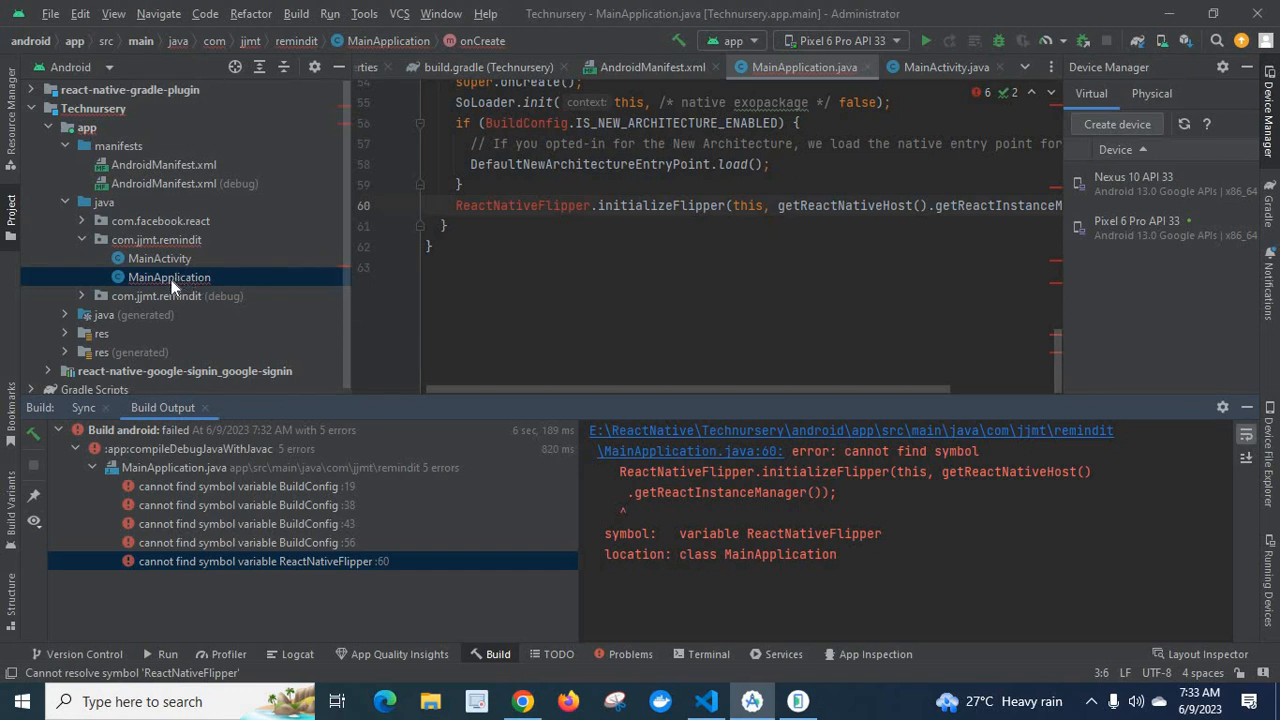
pyautogui.click(160, 258)
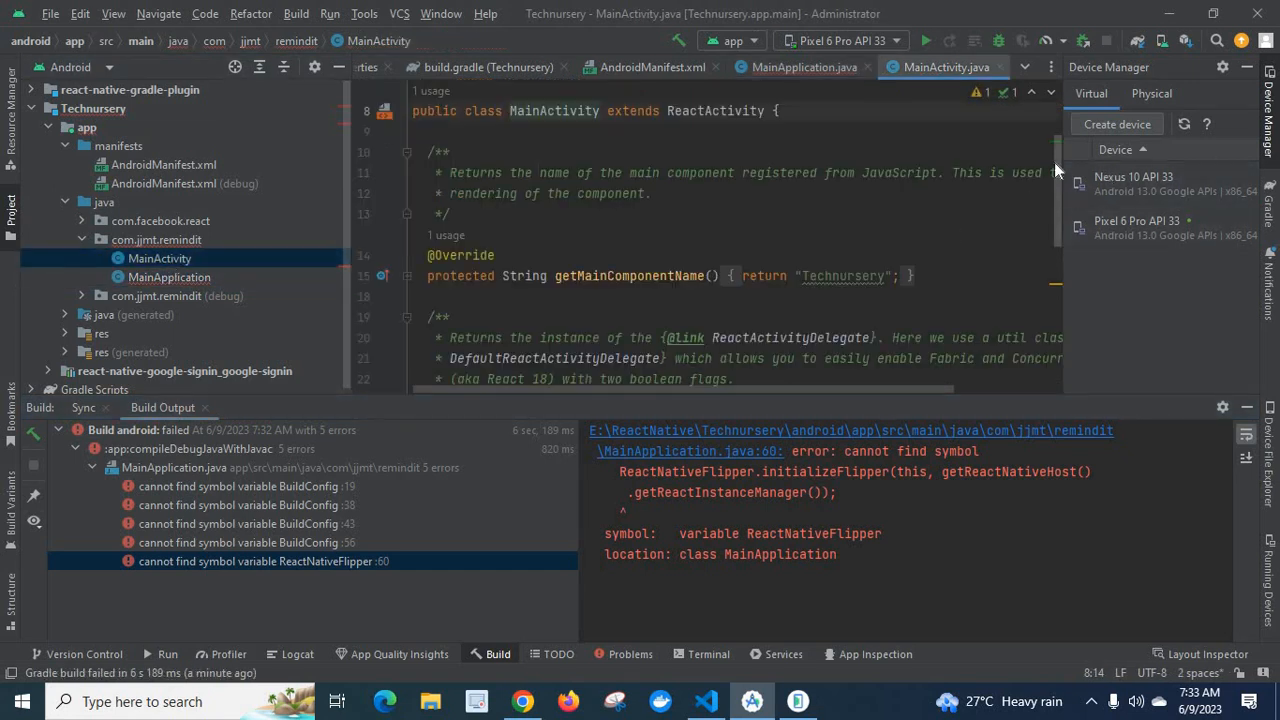
pyautogui.scroll(3)
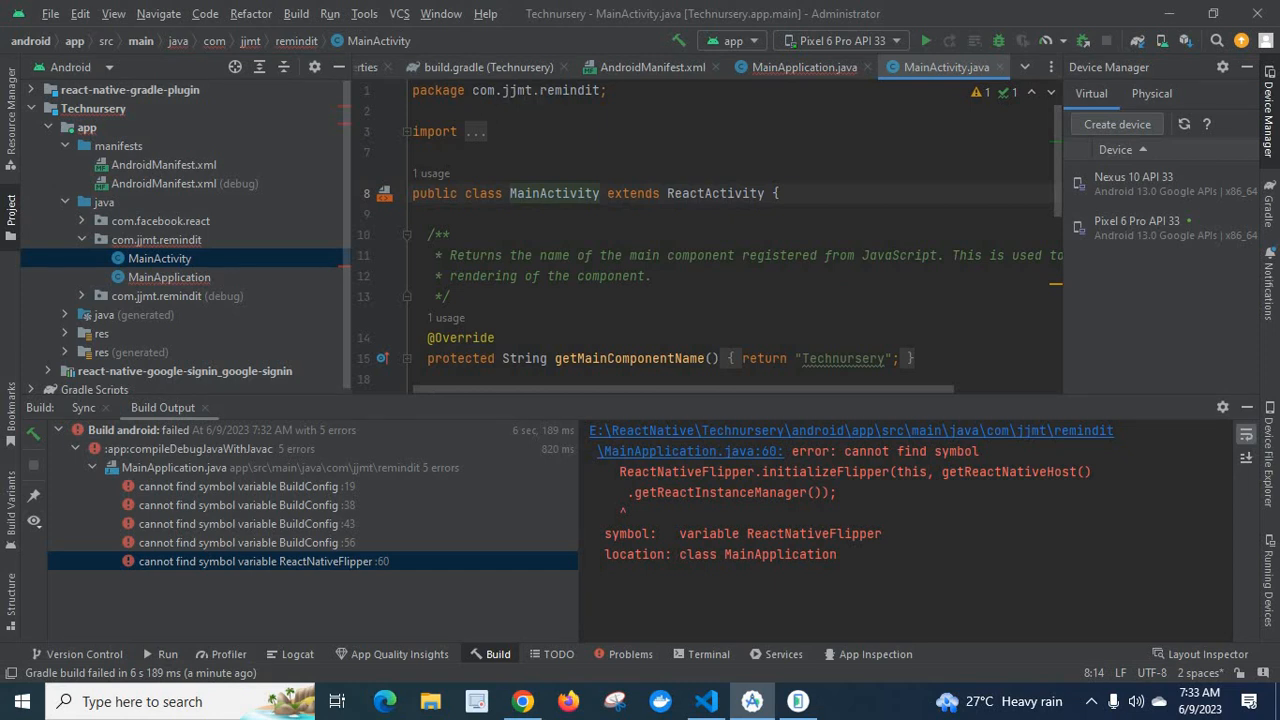
pyautogui.moveTo(220, 248)
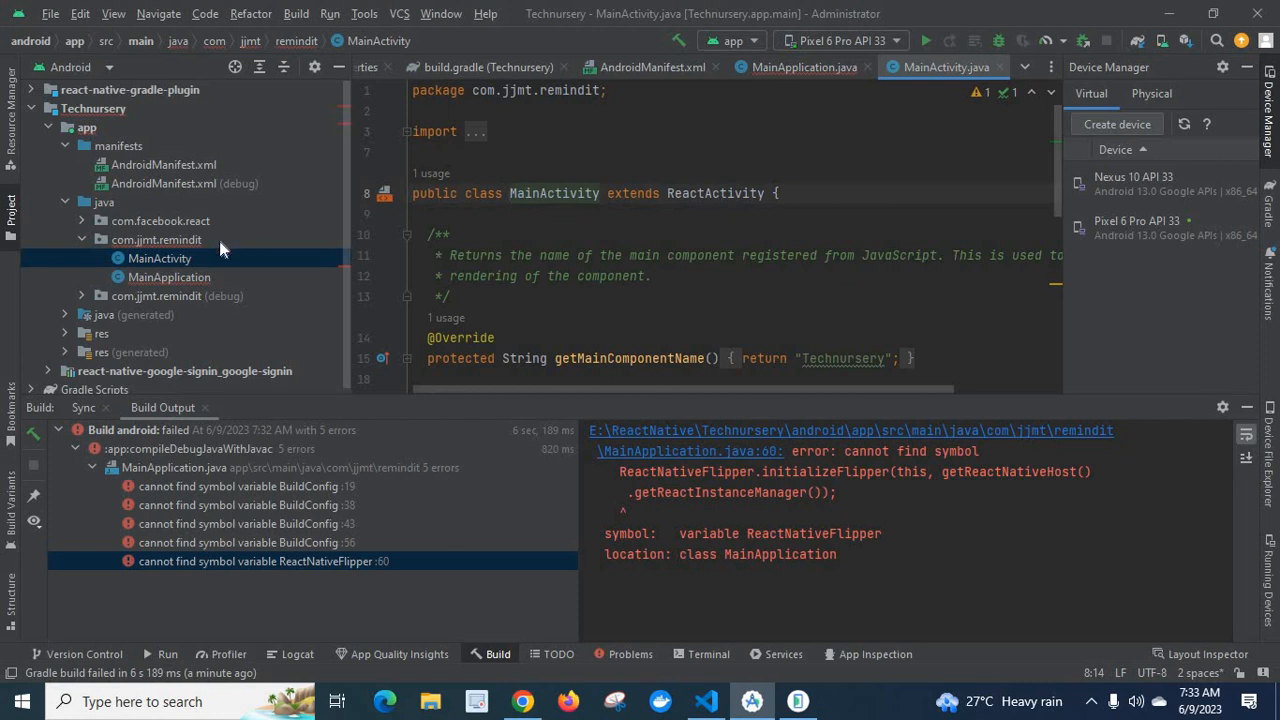
pyautogui.moveTo(144, 258)
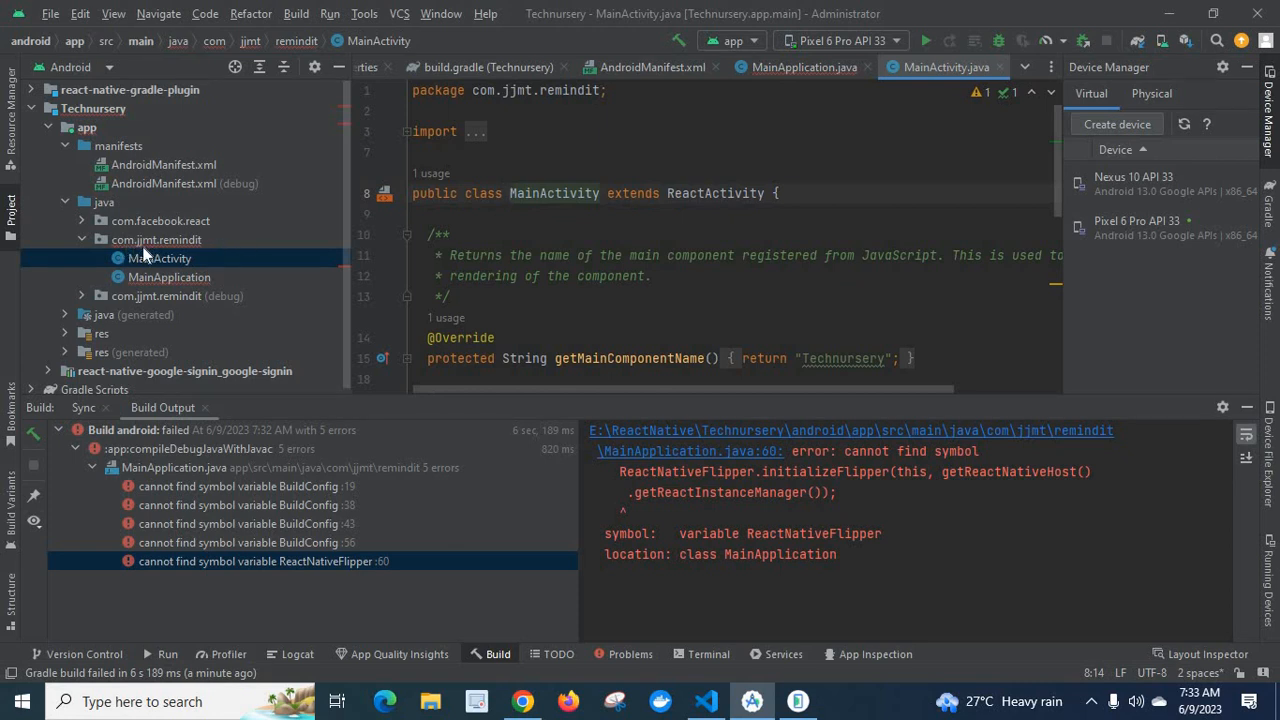
pyautogui.moveTo(200, 256)
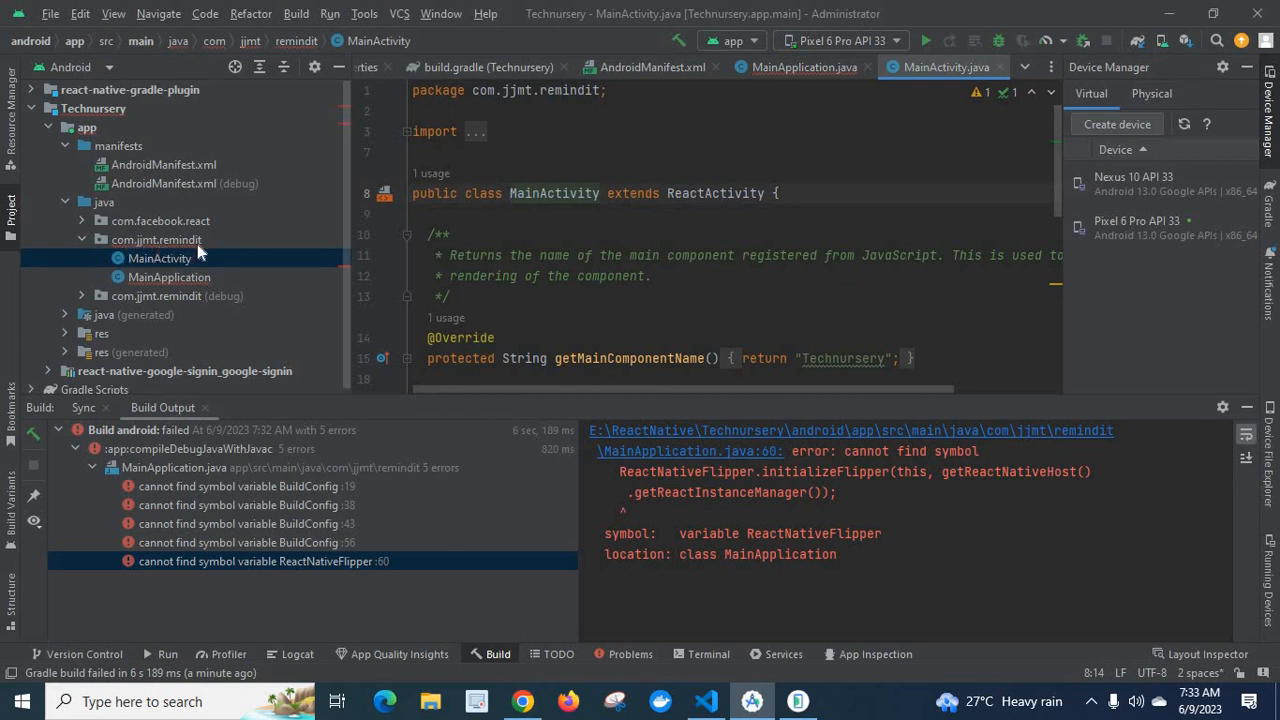
pyautogui.moveTo(150, 524)
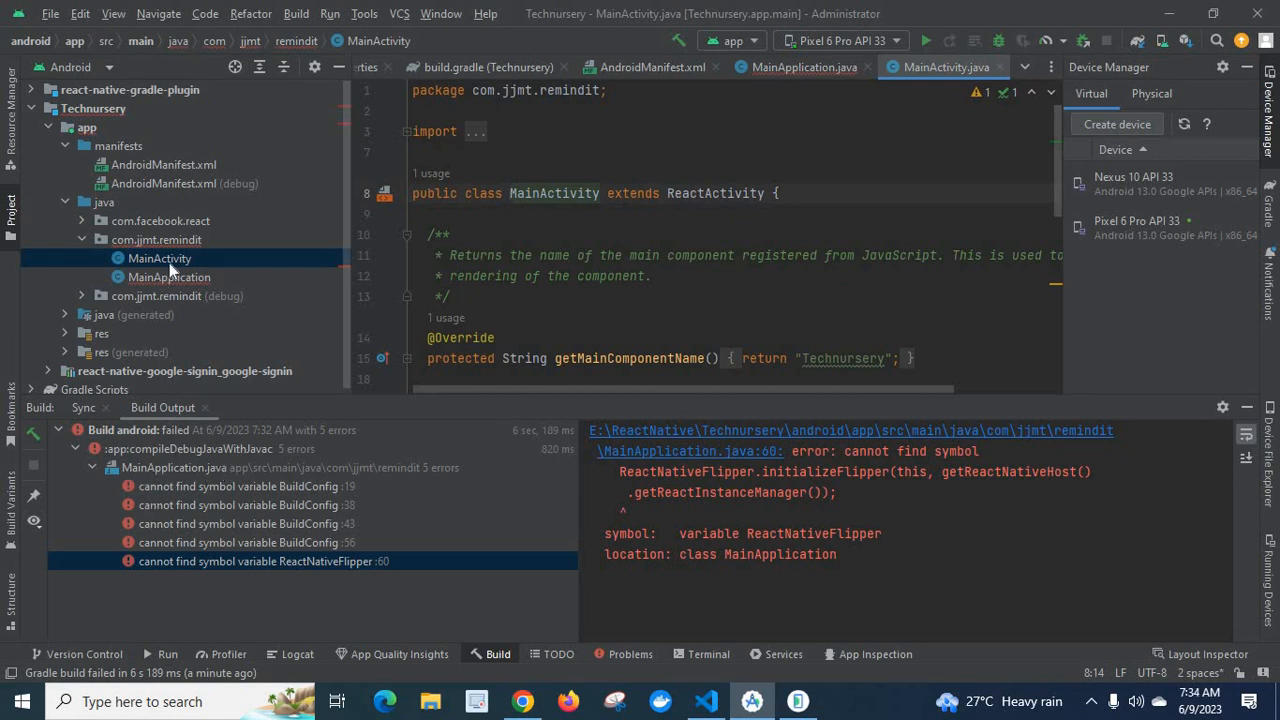
pyautogui.click(168, 276)
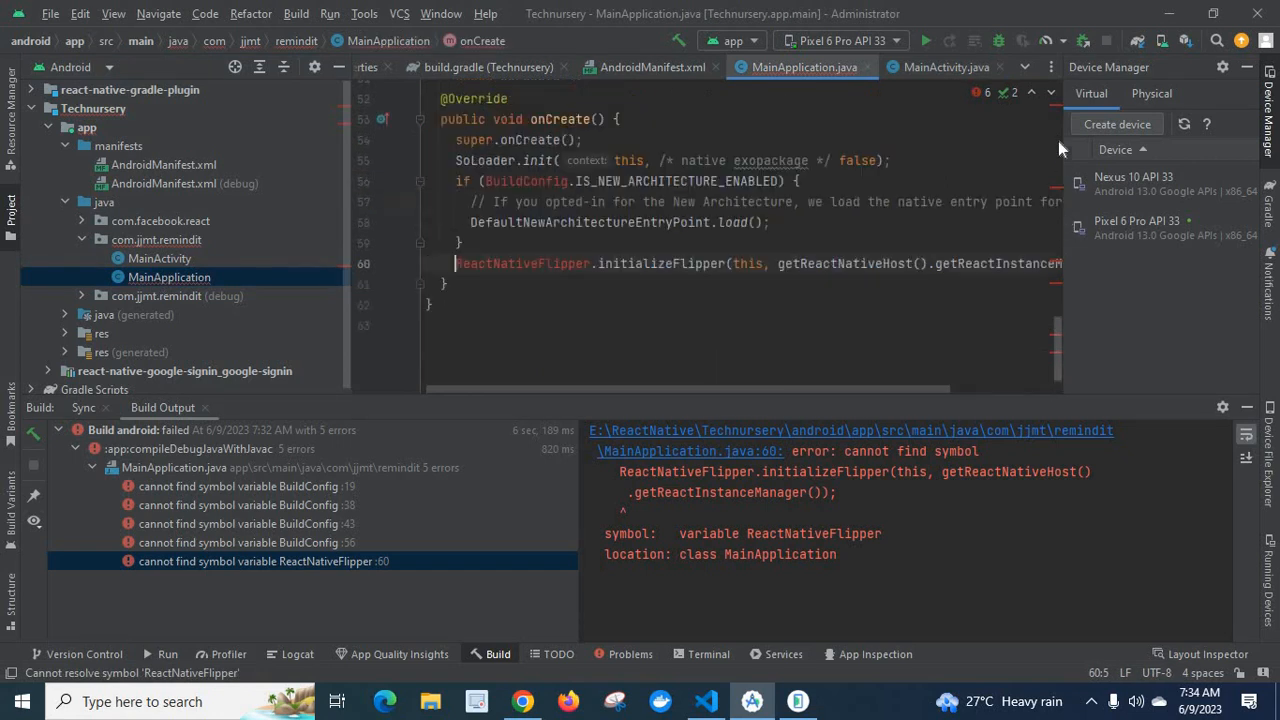
# Compare MainActivity's package, then change MainApplication.java's package to com.jjmt.remindit
pyautogui.scroll(3)
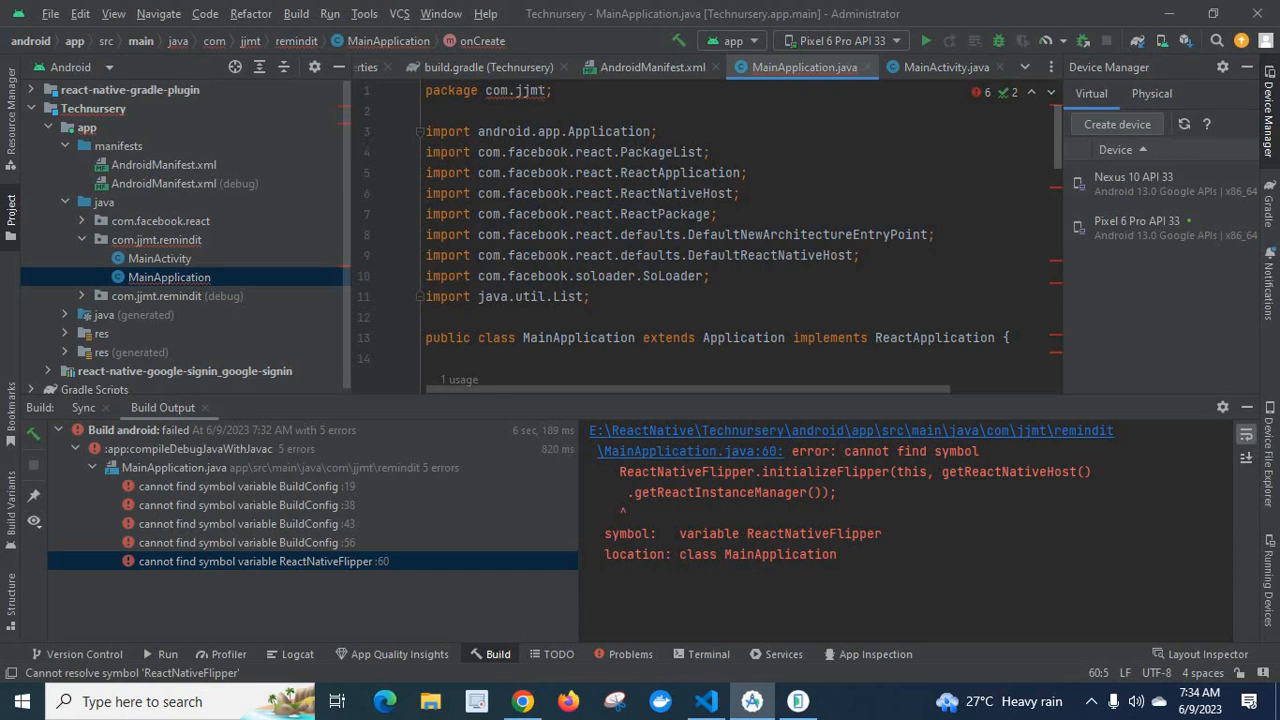
pyautogui.moveTo(940, 68)
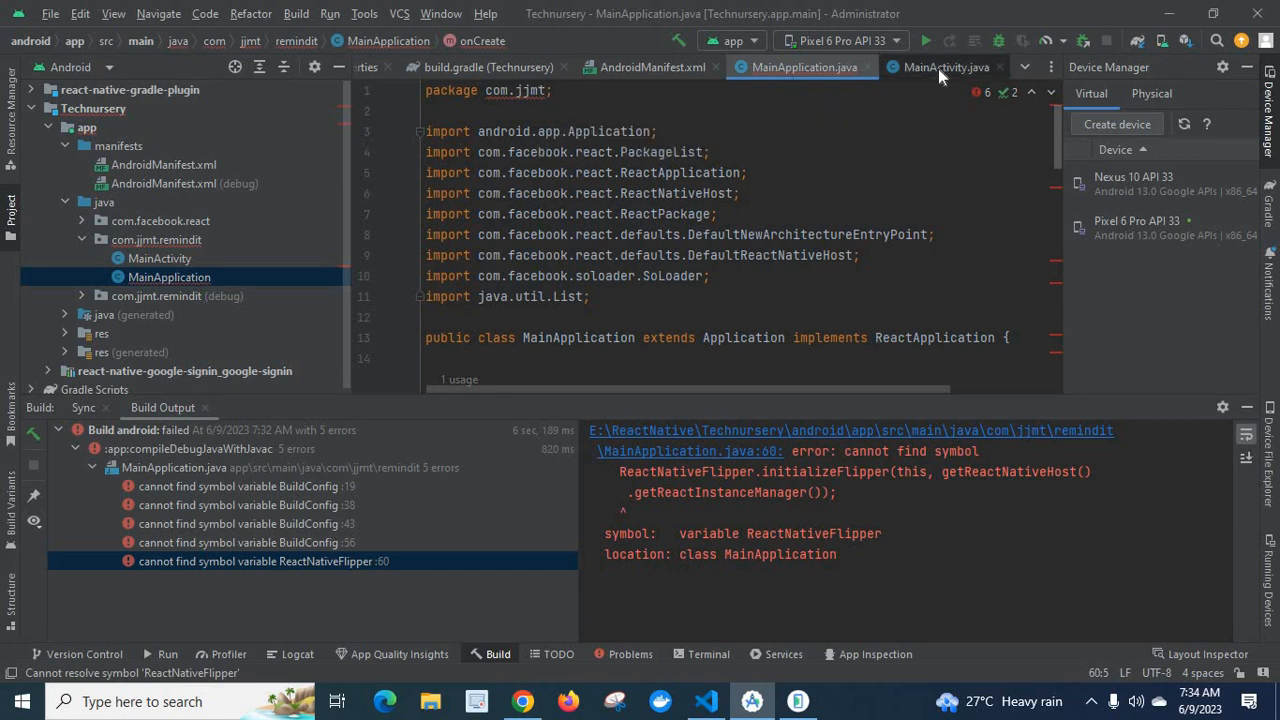
pyautogui.click(944, 68)
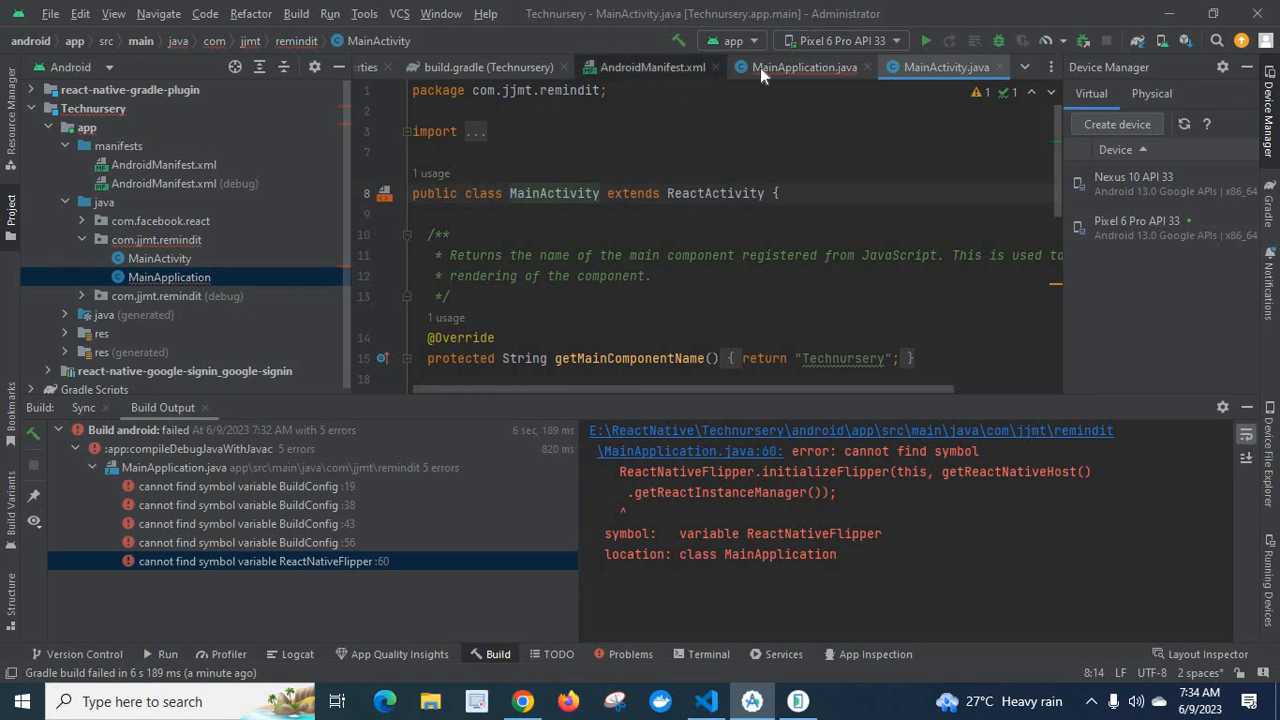
pyautogui.click(804, 68)
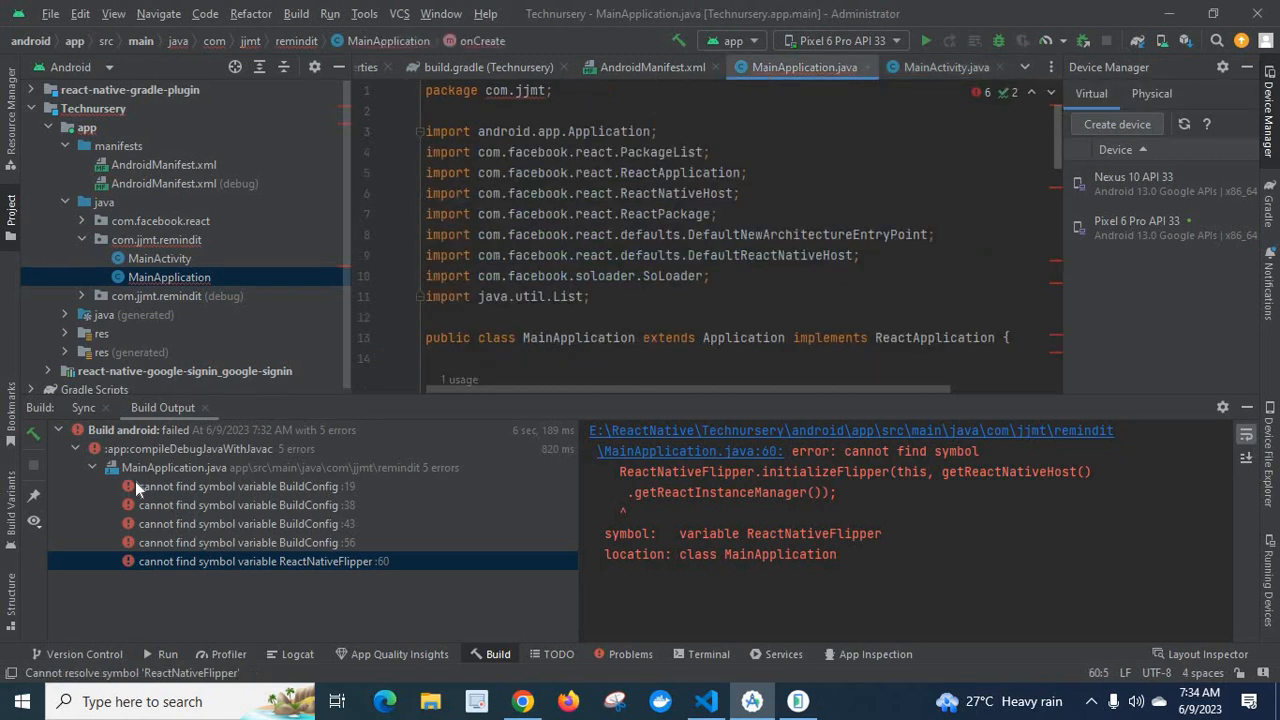
pyautogui.moveTo(216, 486)
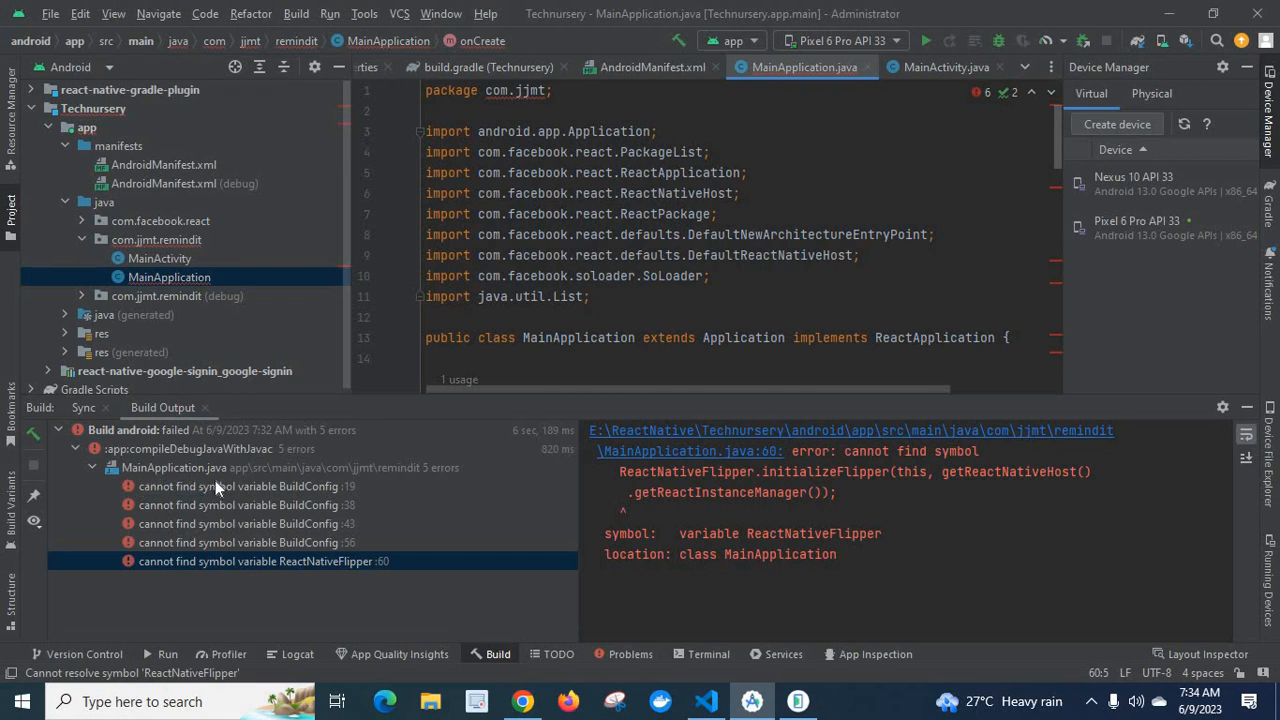
pyautogui.moveTo(264, 608)
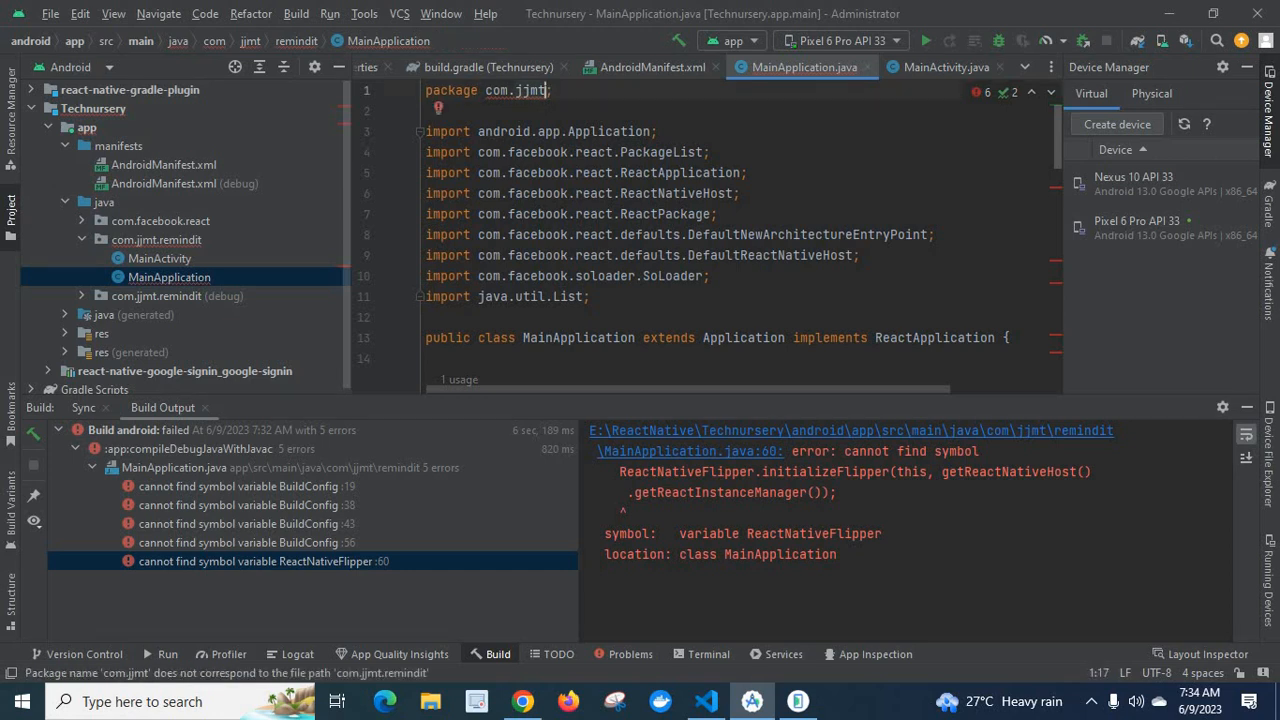
pyautogui.write('.remindit')
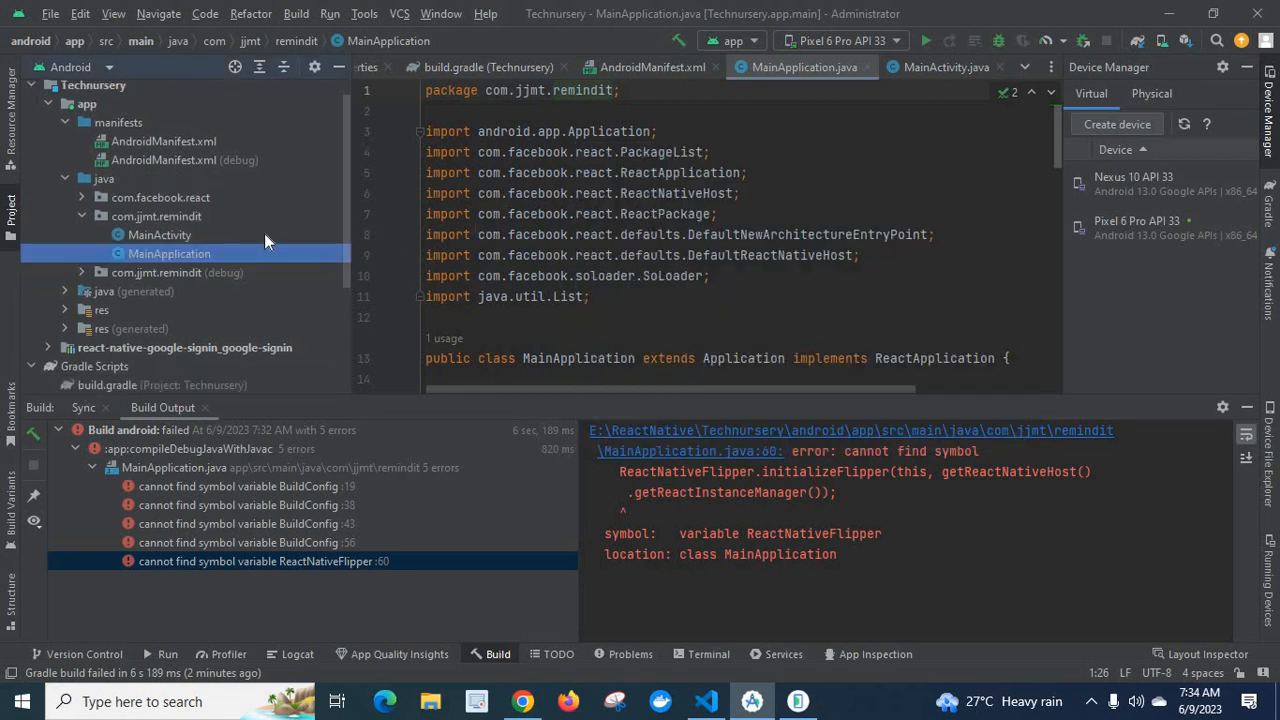
pyautogui.moveTo(348, 252)
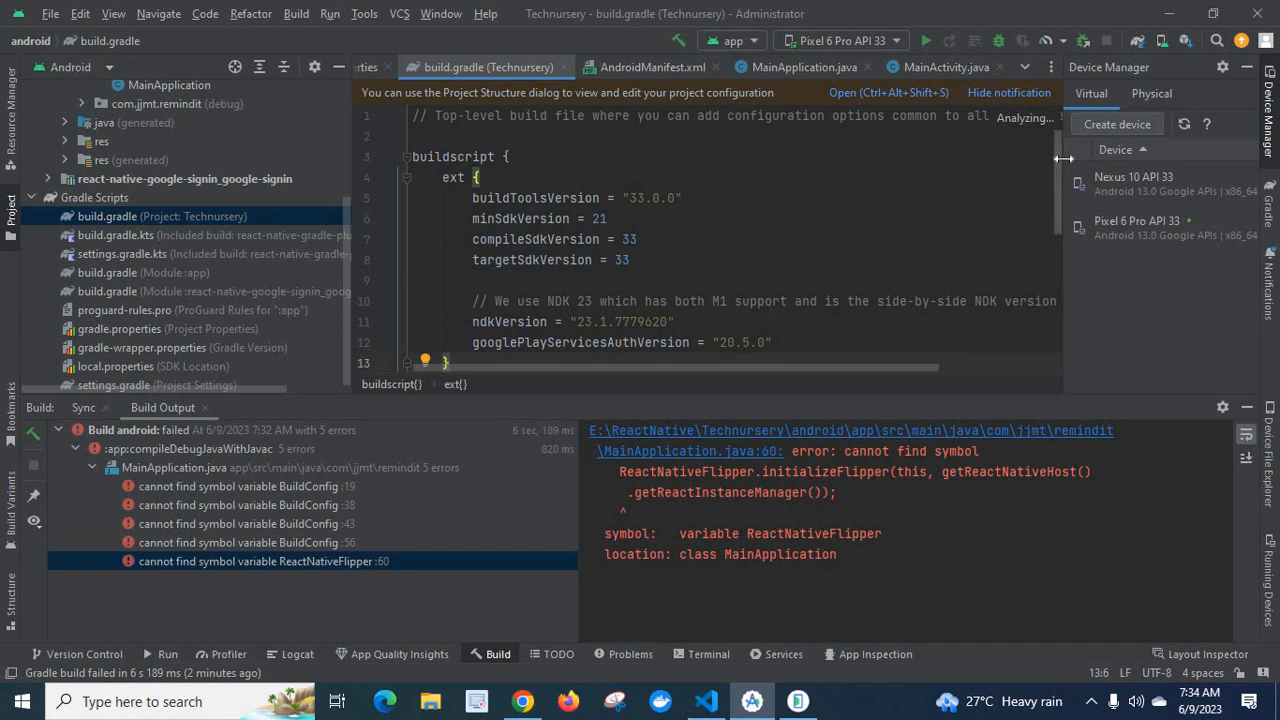
# Scroll through the project-level build.gradle's SDK, NDK and repository settings
pyautogui.scroll(-3)
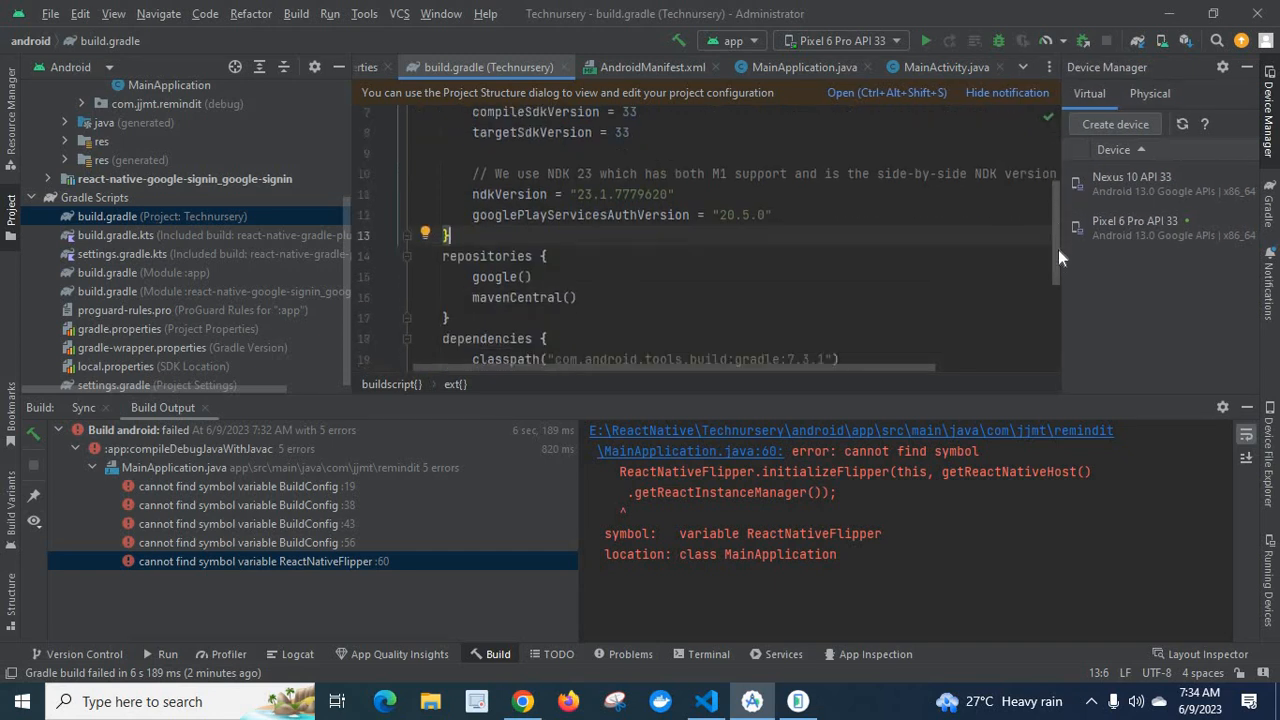
pyautogui.scroll(3)
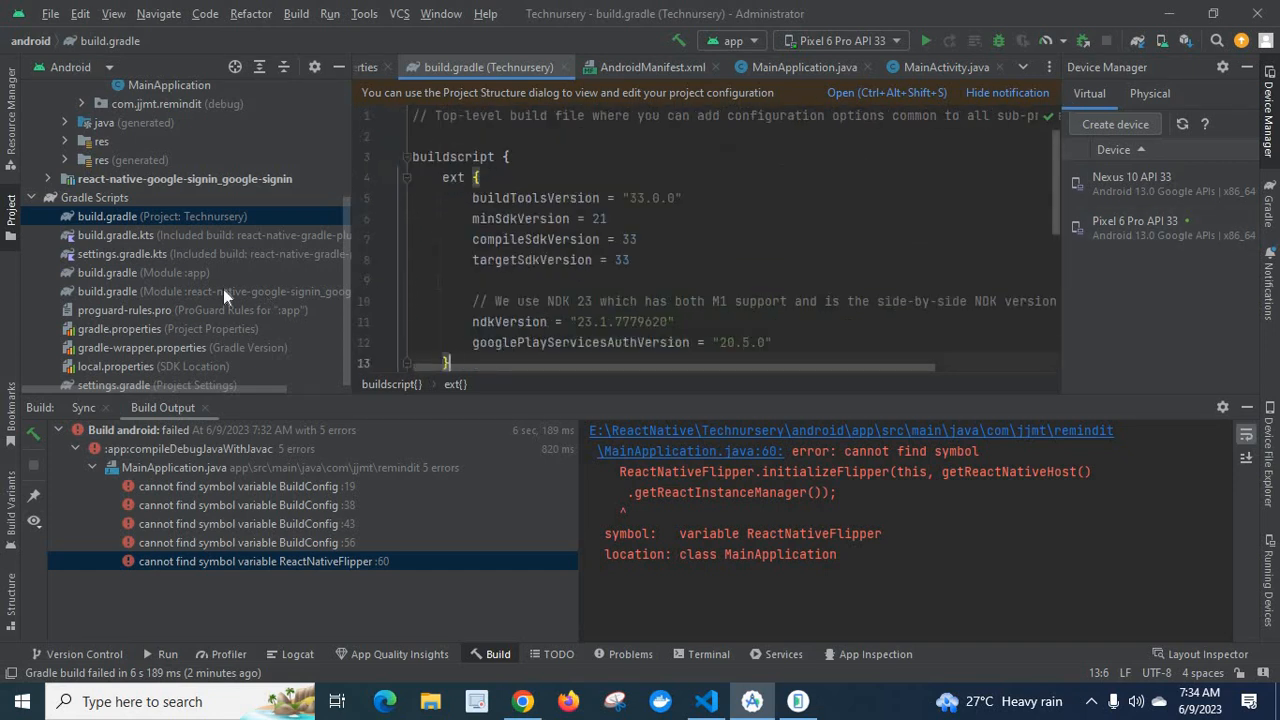
pyautogui.moveTo(136, 236)
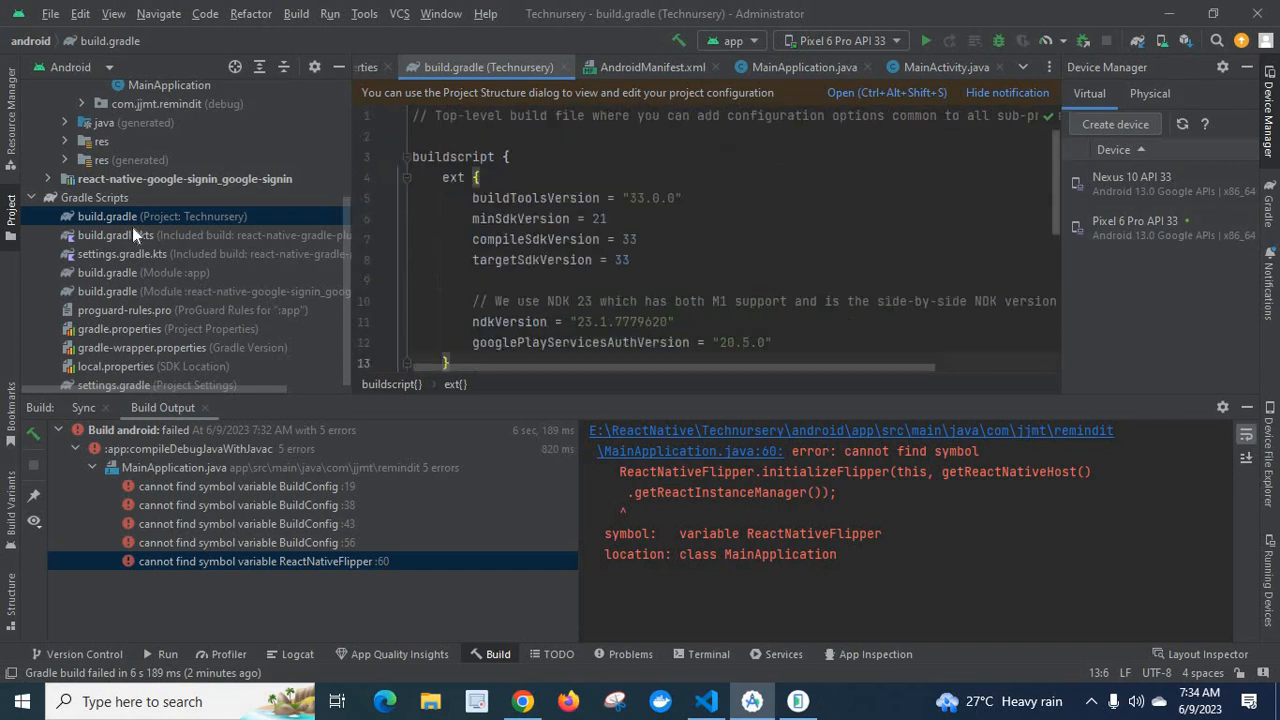
pyautogui.moveTo(164, 228)
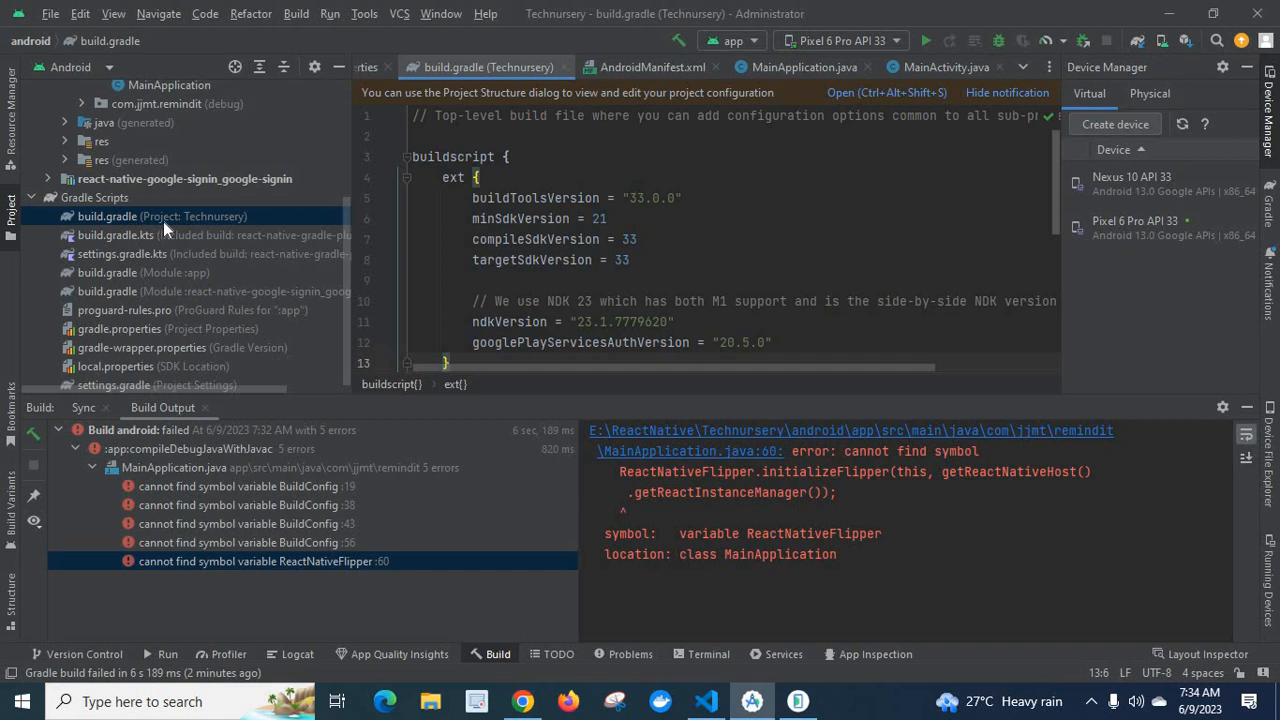
pyautogui.moveTo(128, 284)
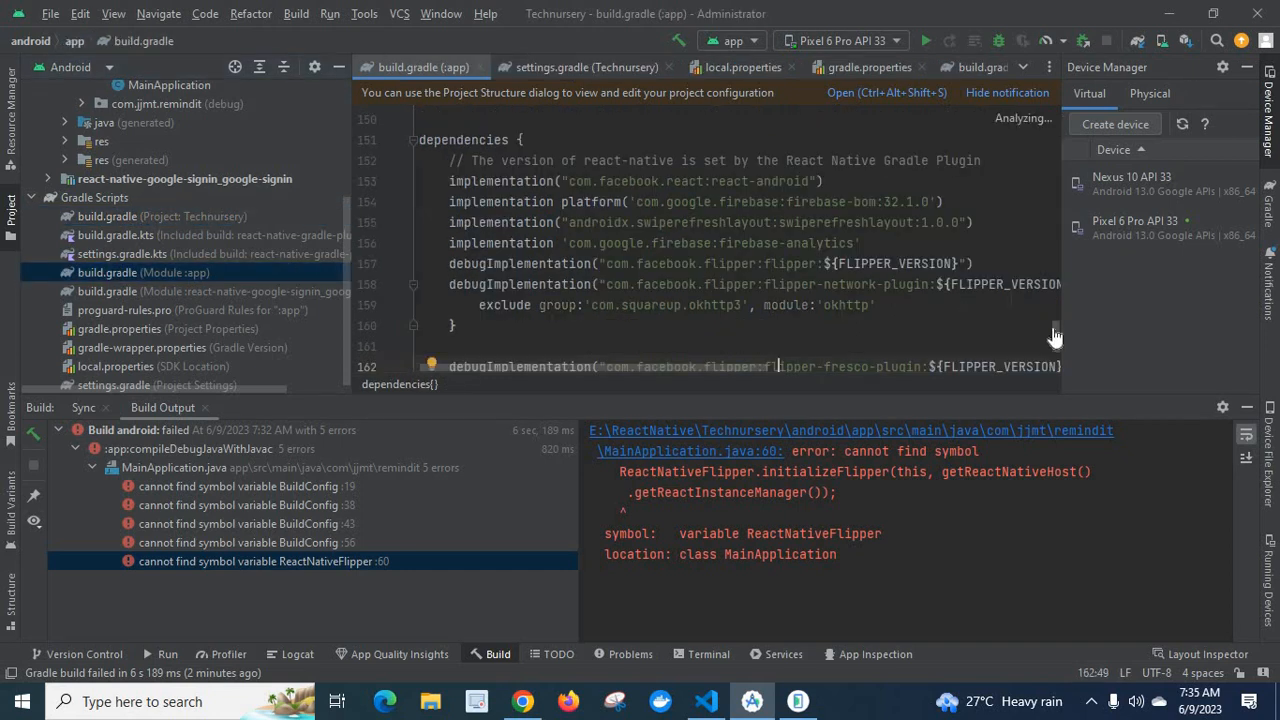
# Search the app-module build.gradle for 'com.' to confirm namespace and applicationId com.jjmt.remindit
pyautogui.scroll(3)
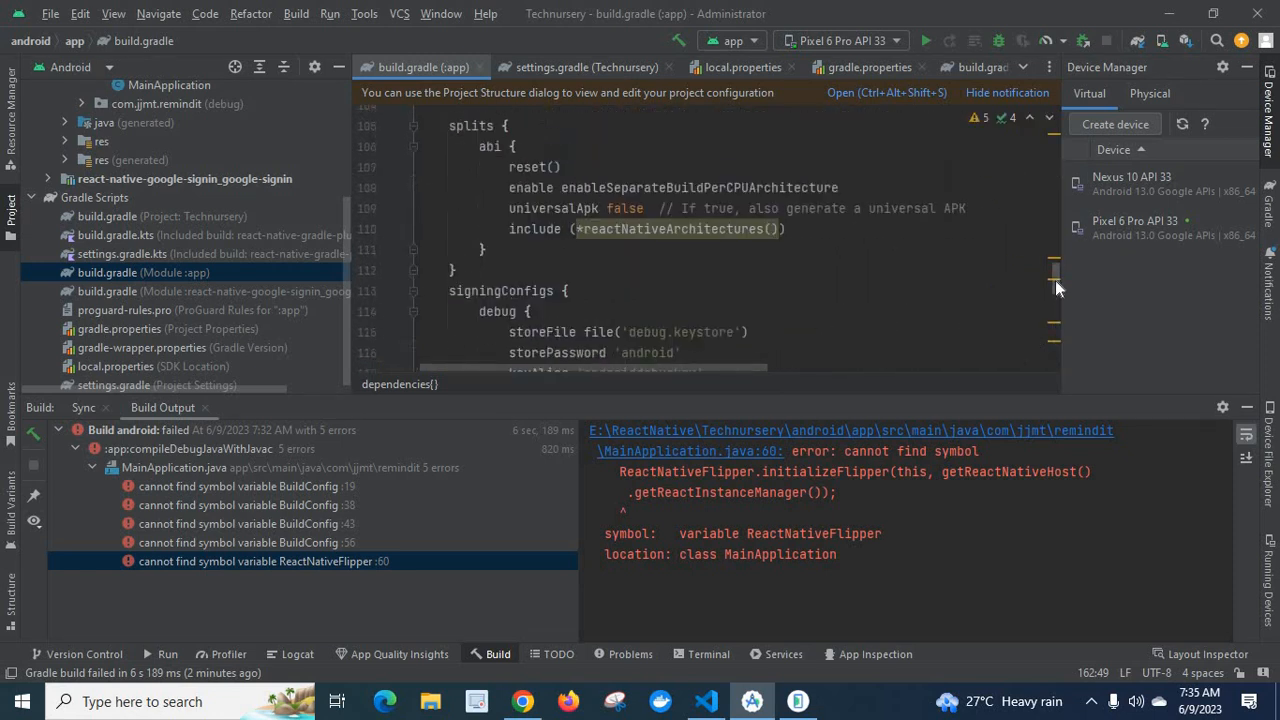
pyautogui.scroll(3)
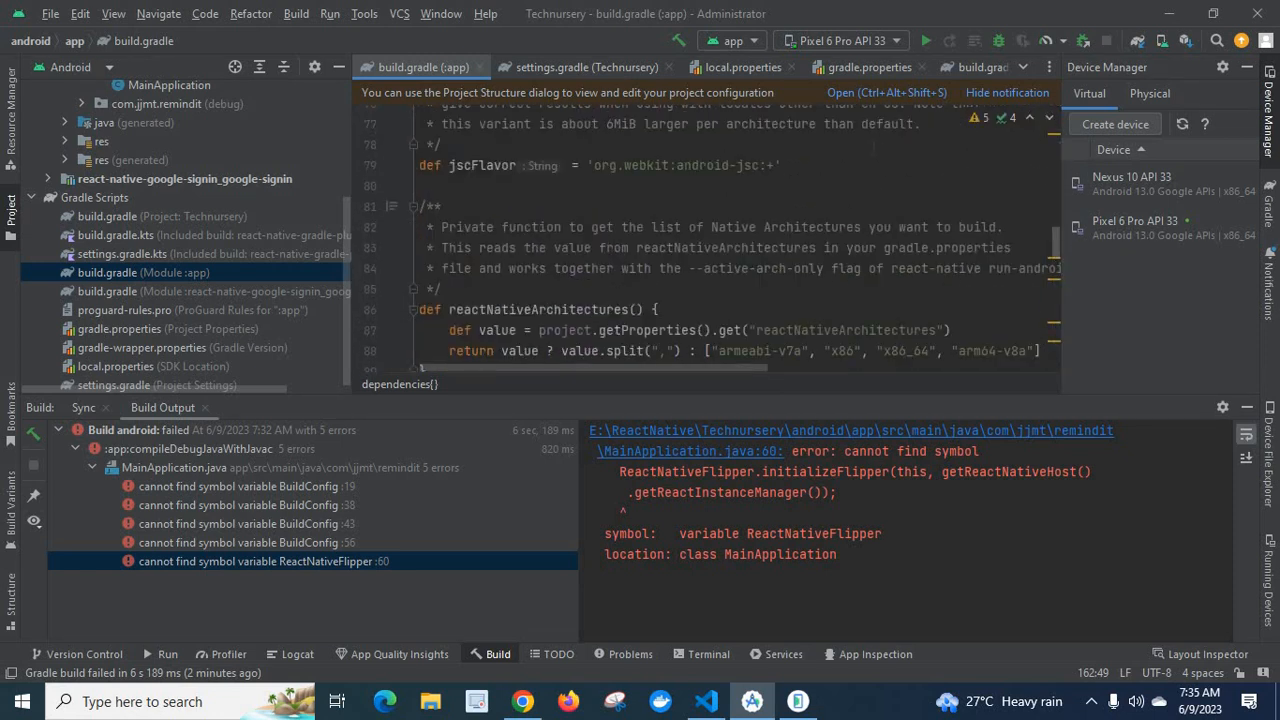
pyautogui.press('ctrl+f')
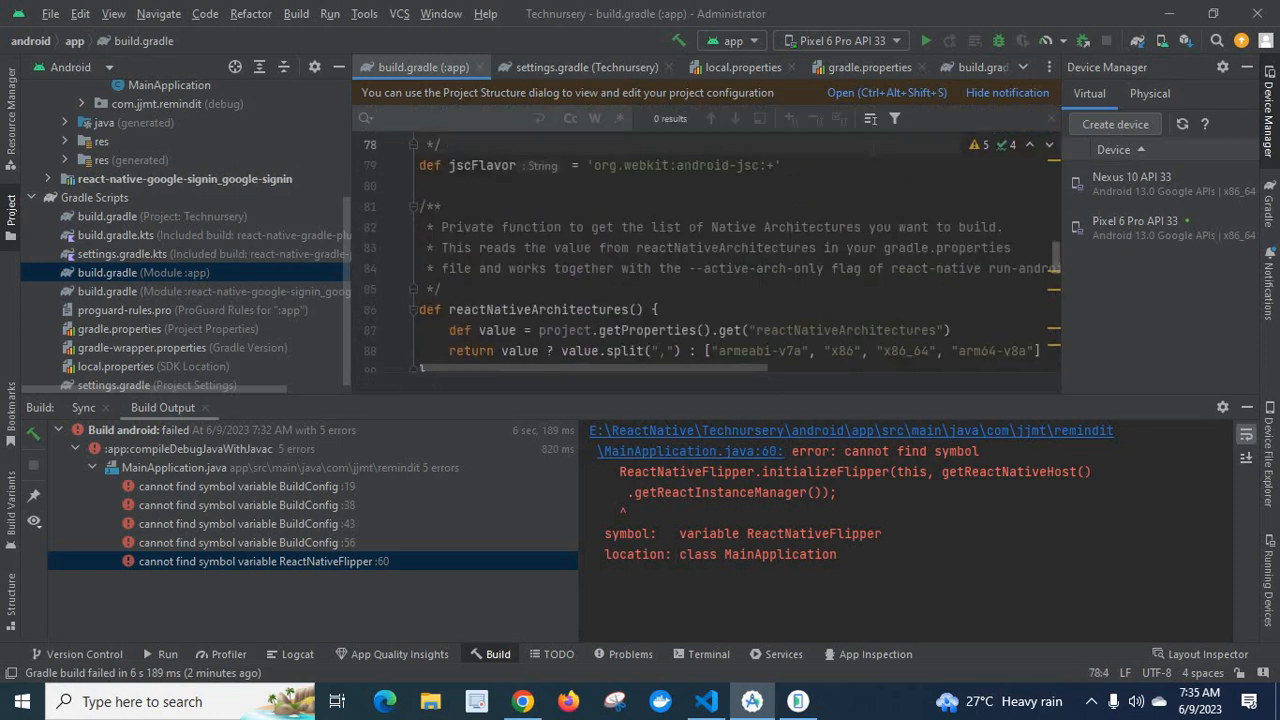
pyautogui.write('com.jjmt')
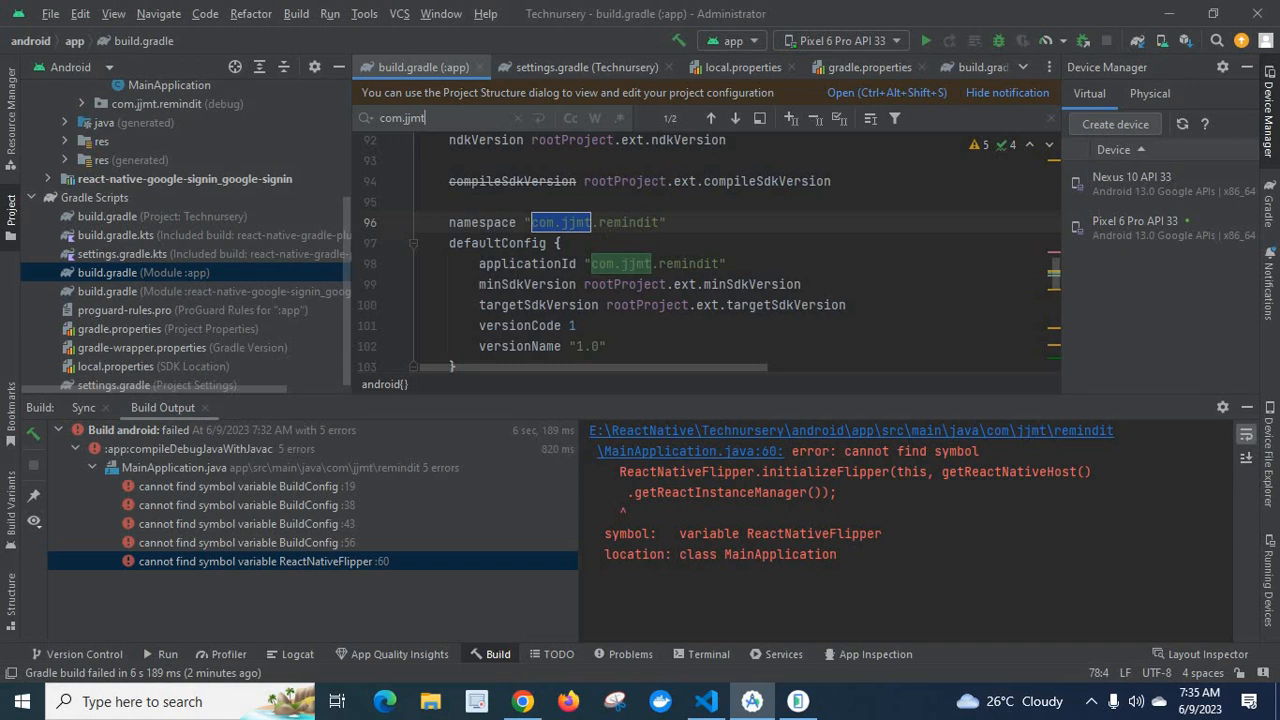
pyautogui.moveTo(1056, 278)
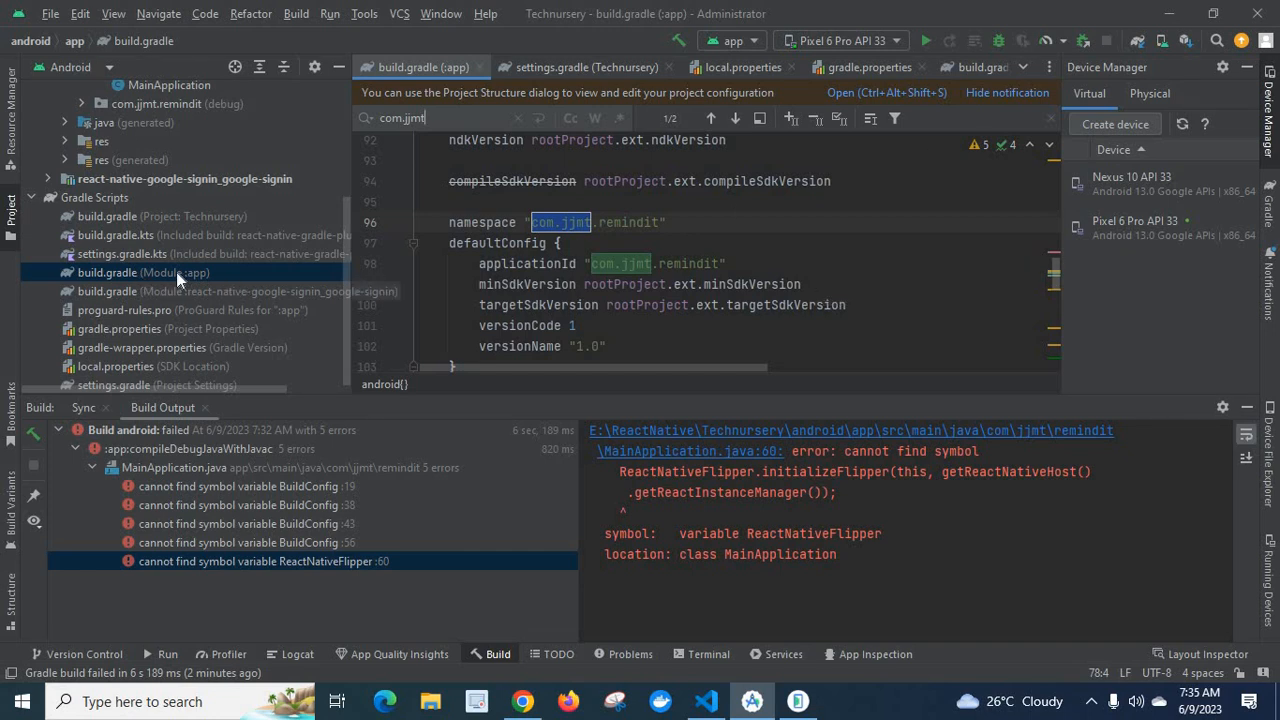
pyautogui.moveTo(330, 258)
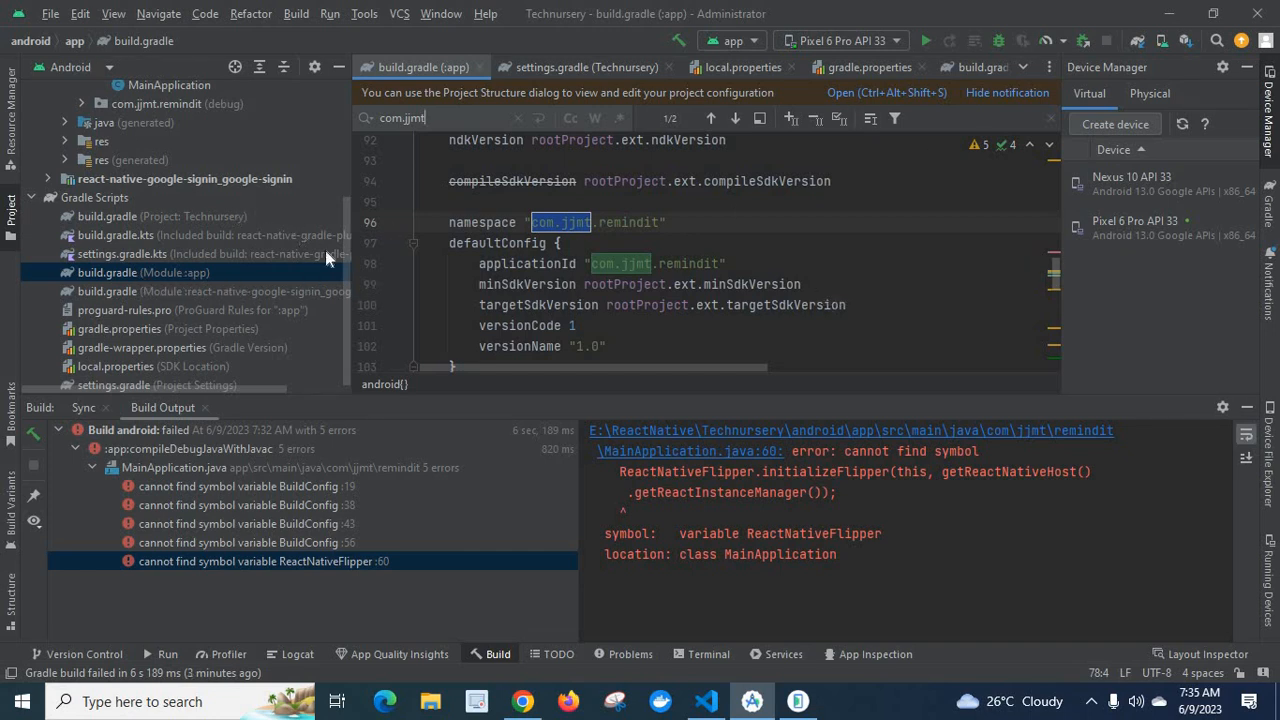
pyautogui.click(48, 108)
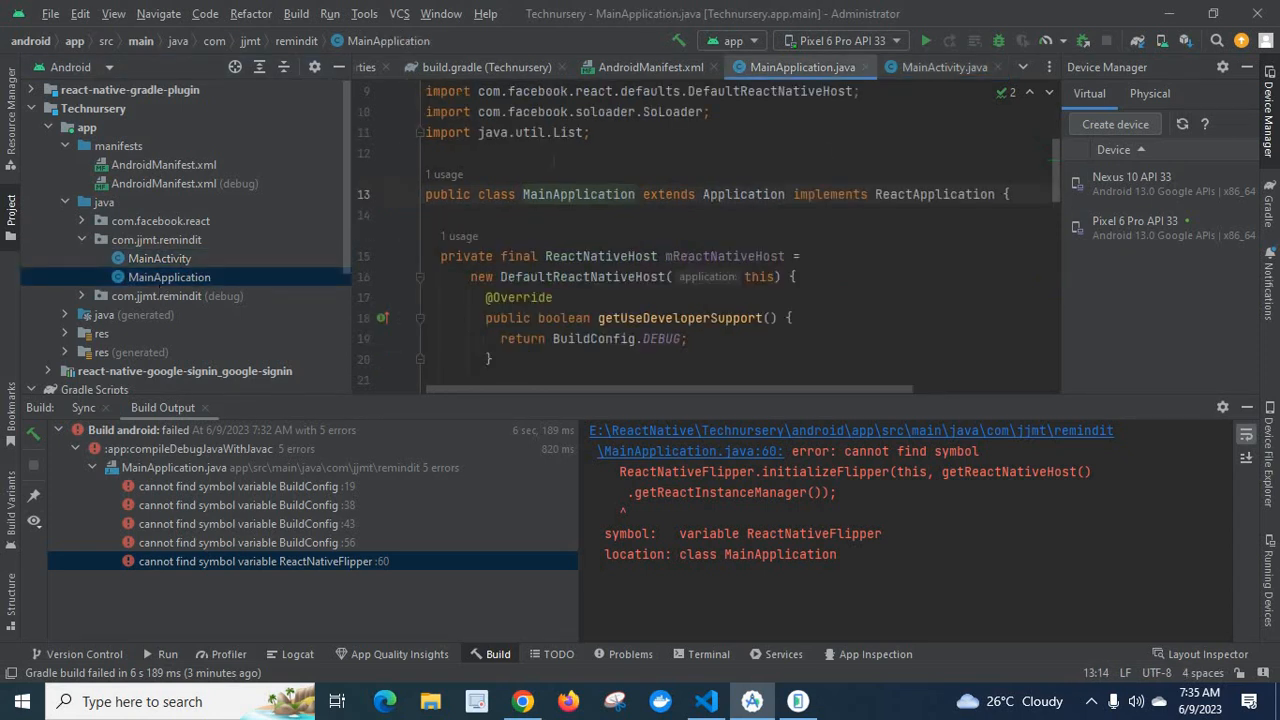
pyautogui.moveTo(1056, 196)
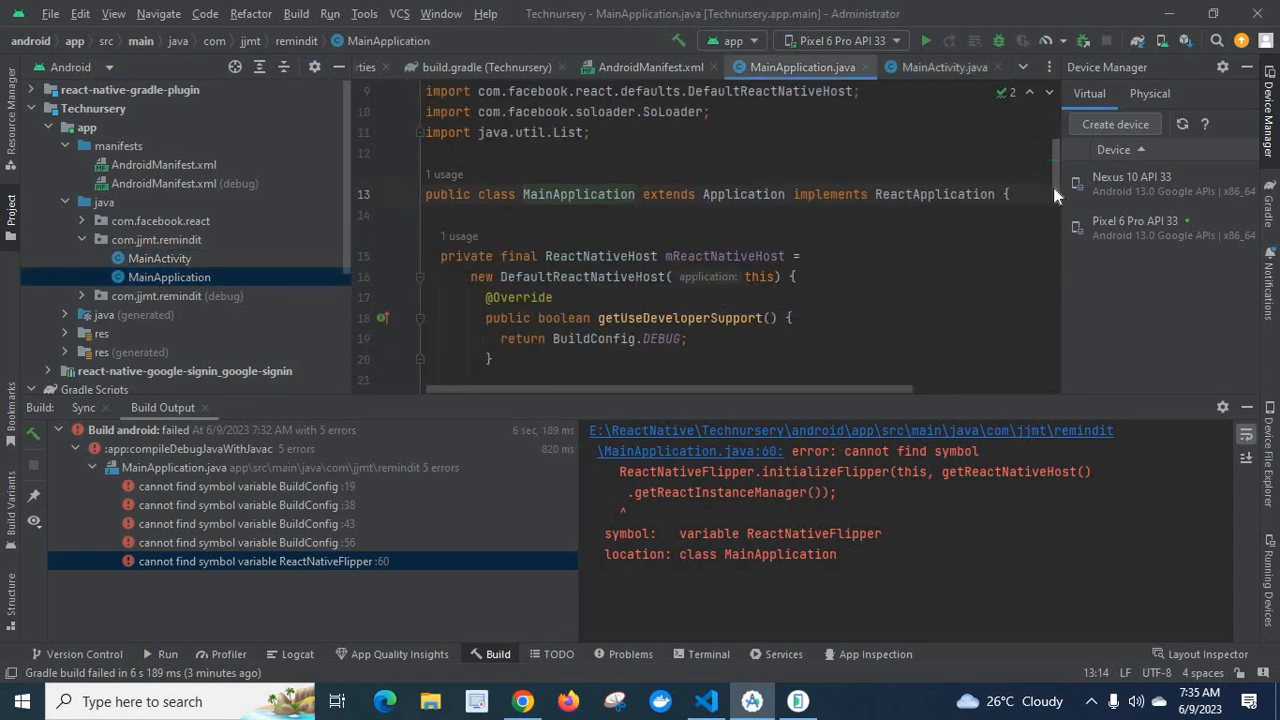
# Scroll to MainApplication.java's package line com.jjmt.remindit and React imports
pyautogui.scroll(3)
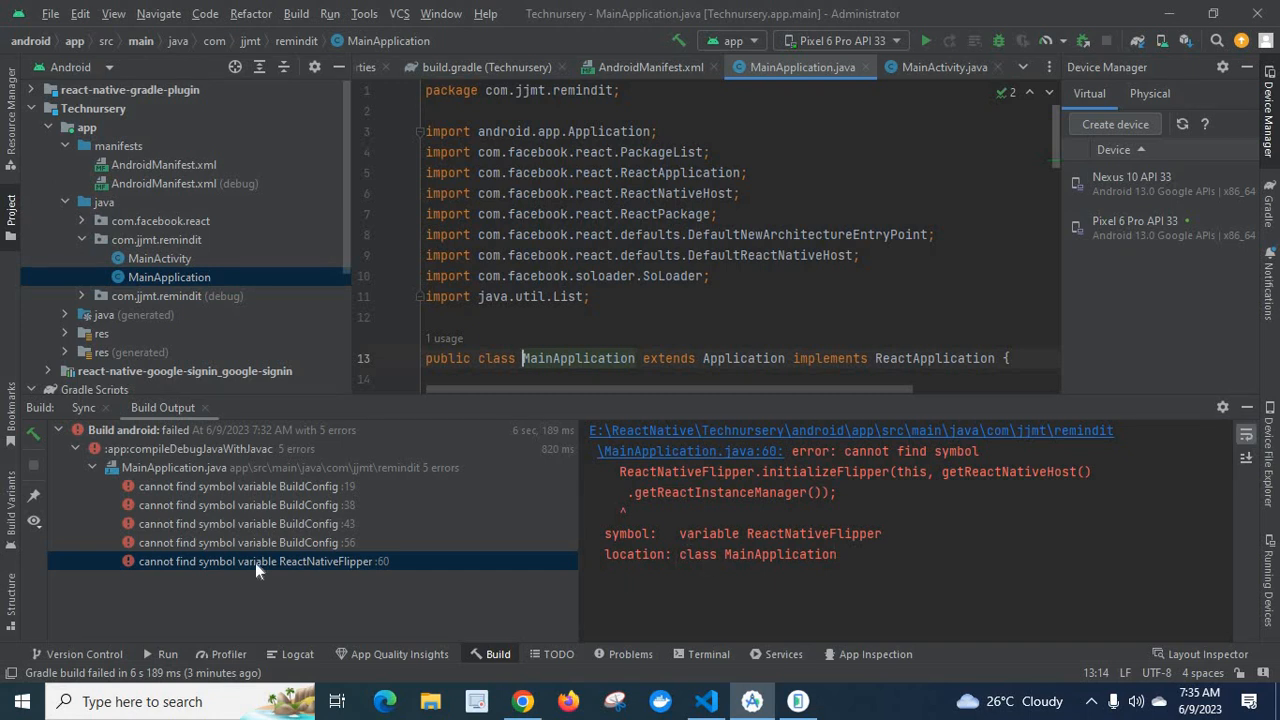
# Jump from the Build Output error to the BuildConfig.IS_NEW_ARCHITECTURE_ENABLED check at line 56
pyautogui.click(240, 542)
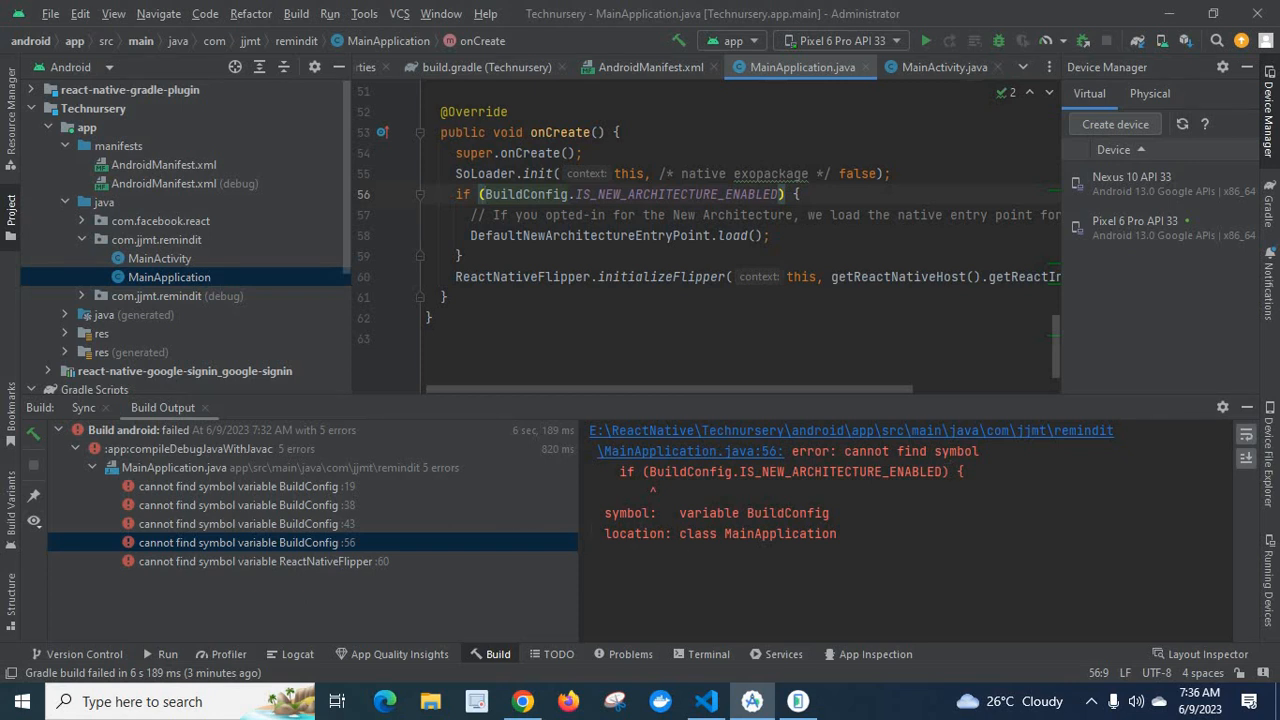
pyautogui.moveTo(500, 400)
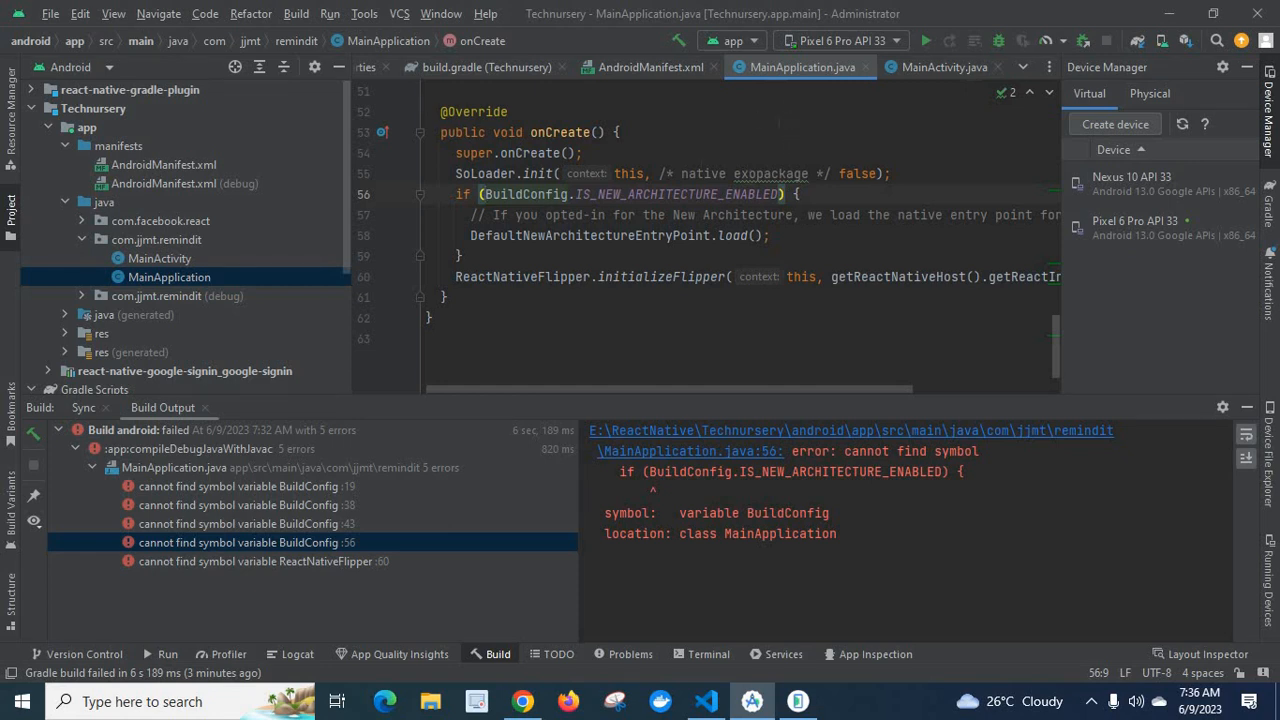
pyautogui.moveTo(162, 504)
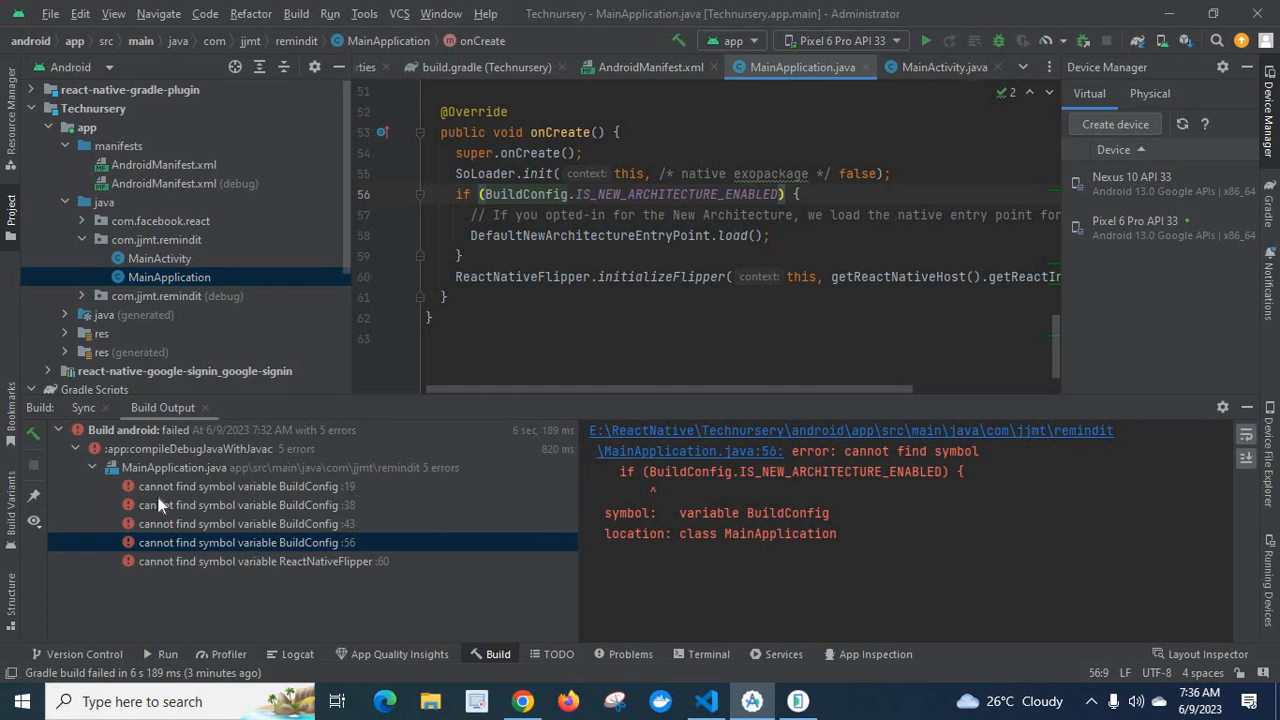
pyautogui.moveTo(180, 580)
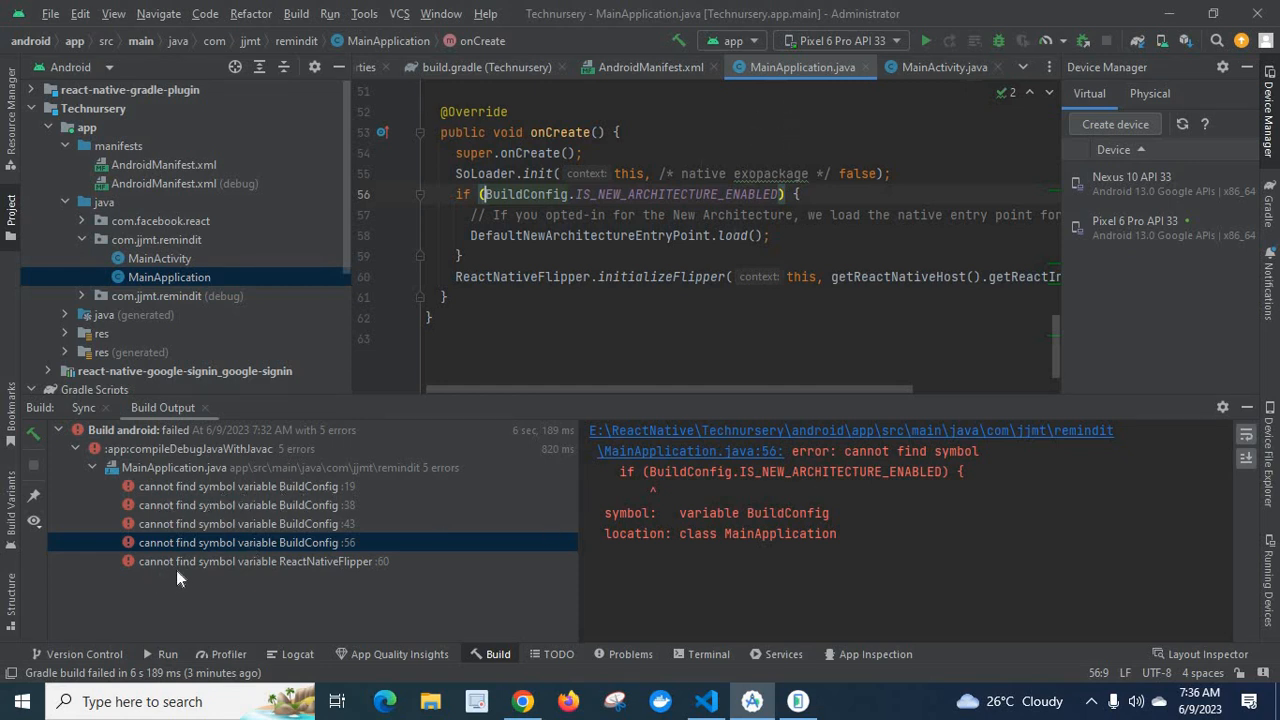
pyautogui.moveTo(364, 564)
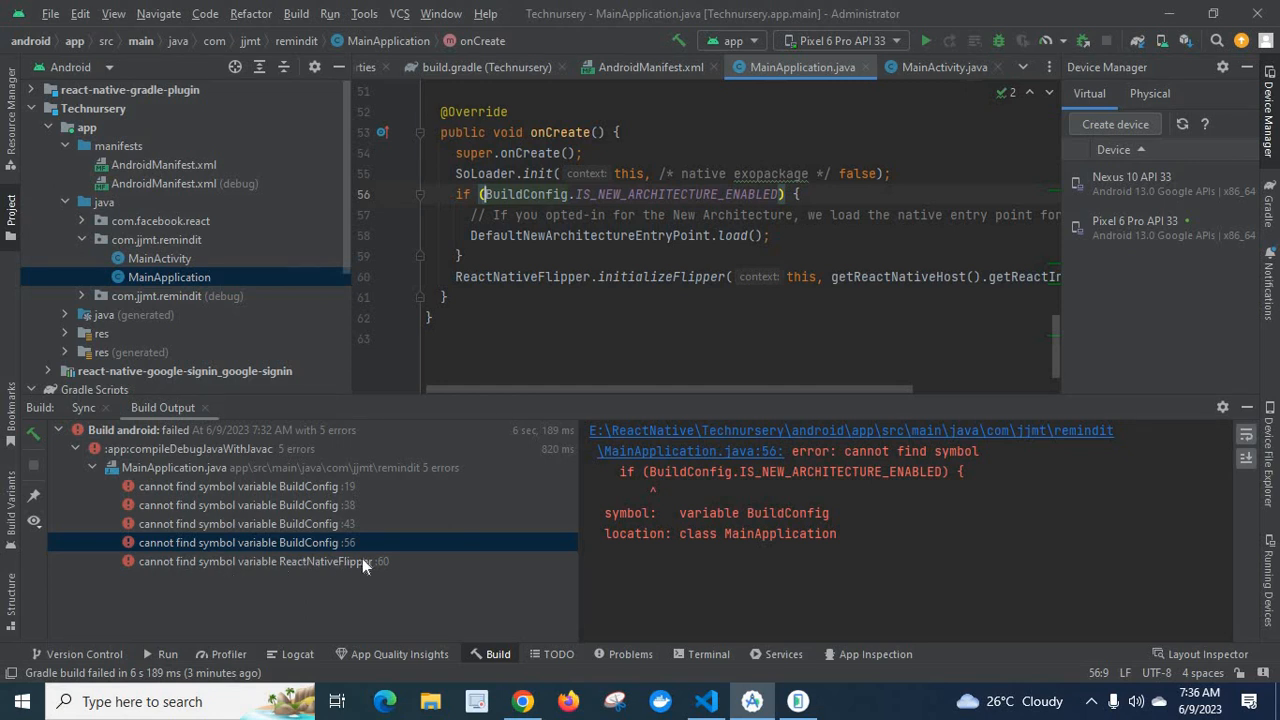